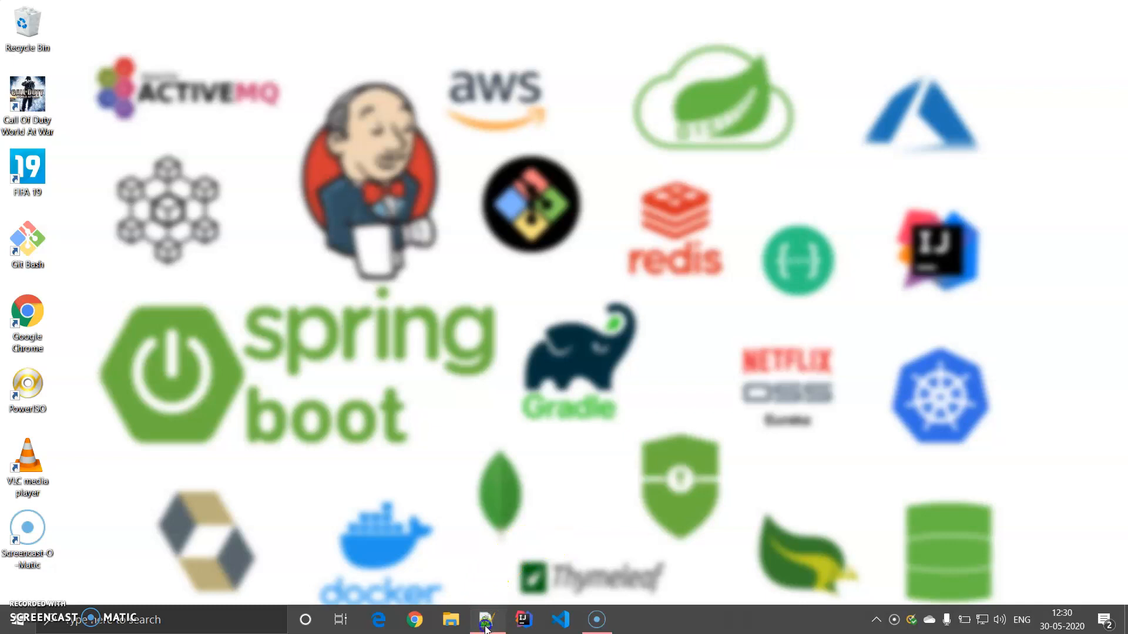
Review the JenkinsFile and TestMathUtils.java in Notepad++, then bring up File Explorer.
left_click(487, 620)
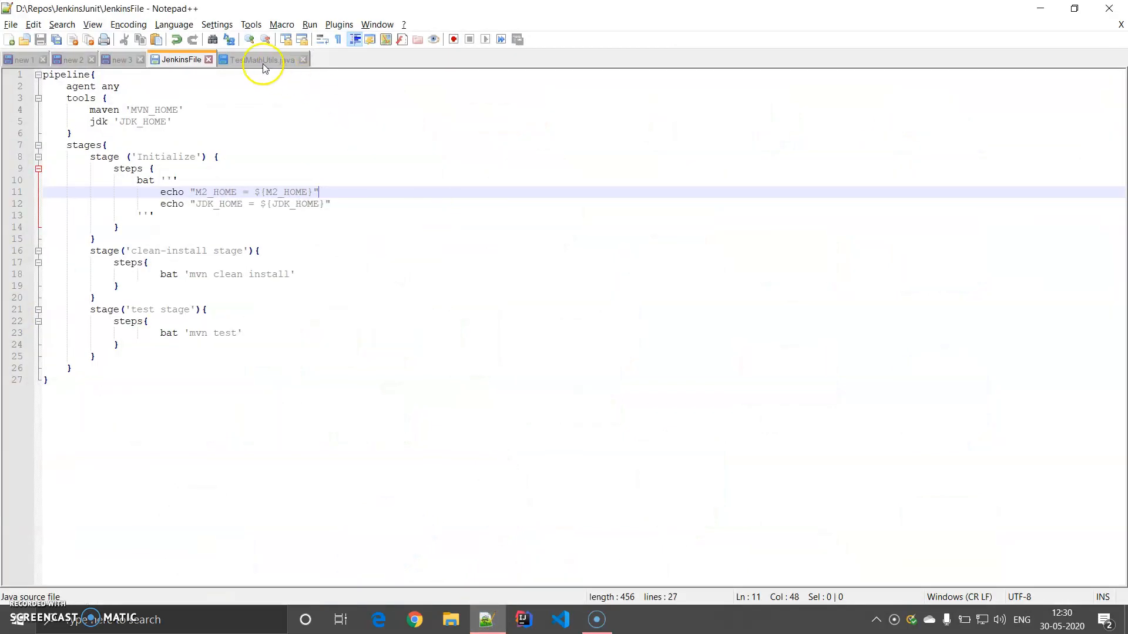
left_click(261, 59)
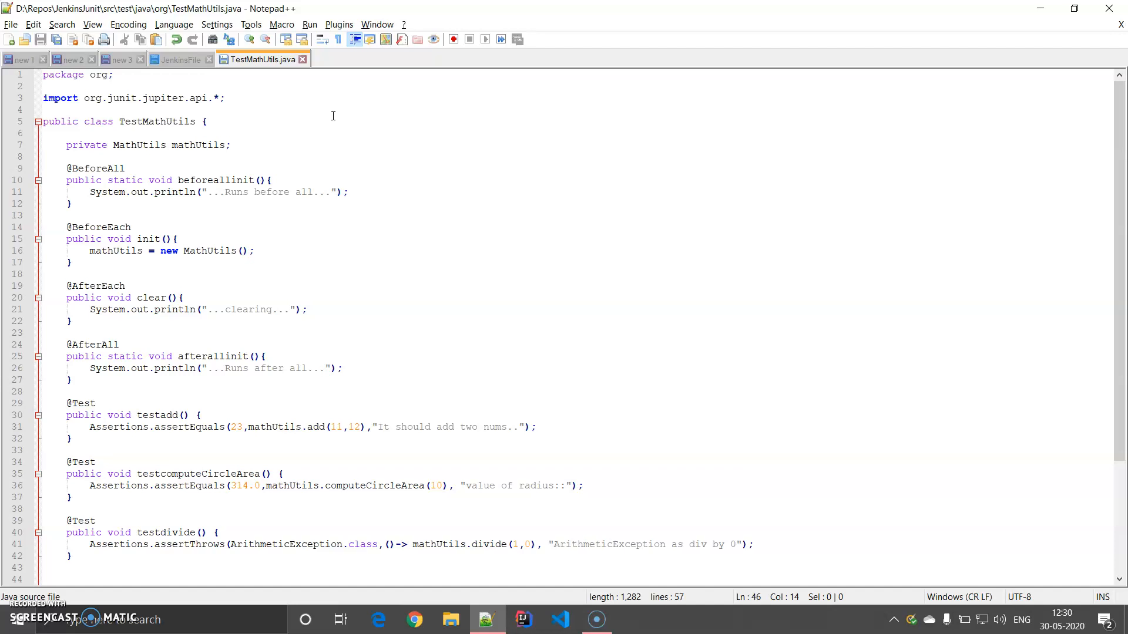
mouse_move(1119, 207)
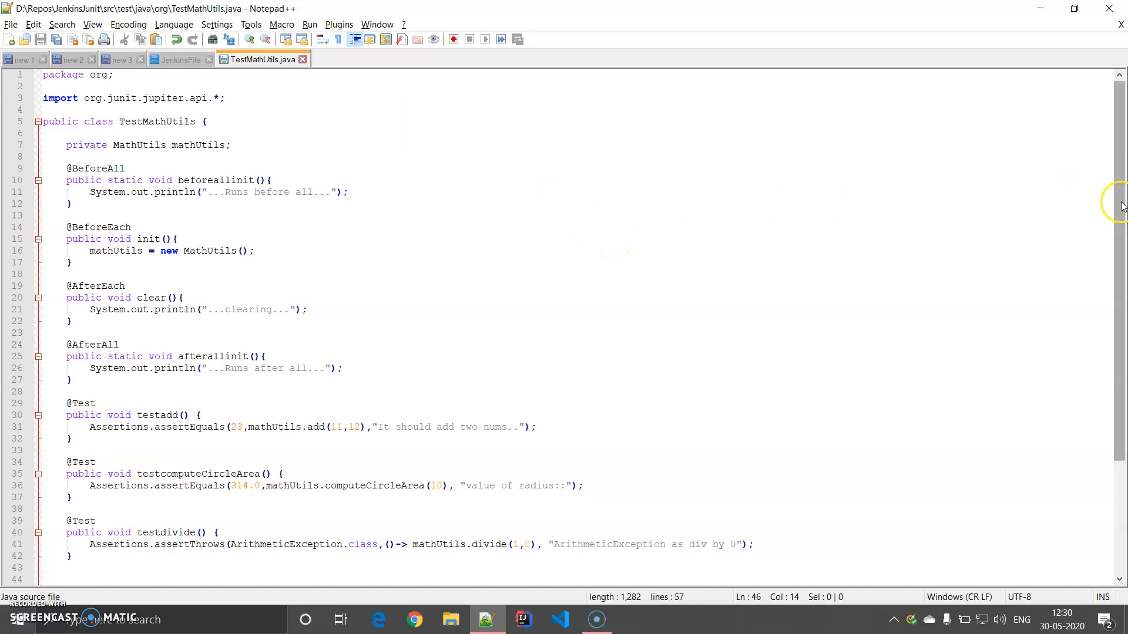
scroll("down", 3)
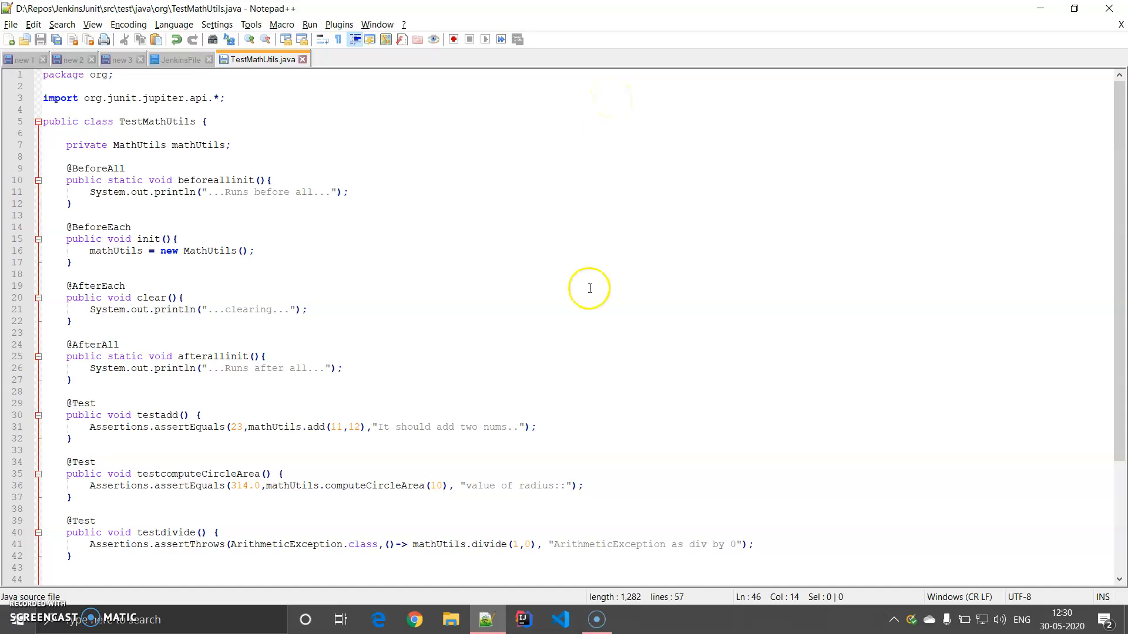
left_click(451, 620)
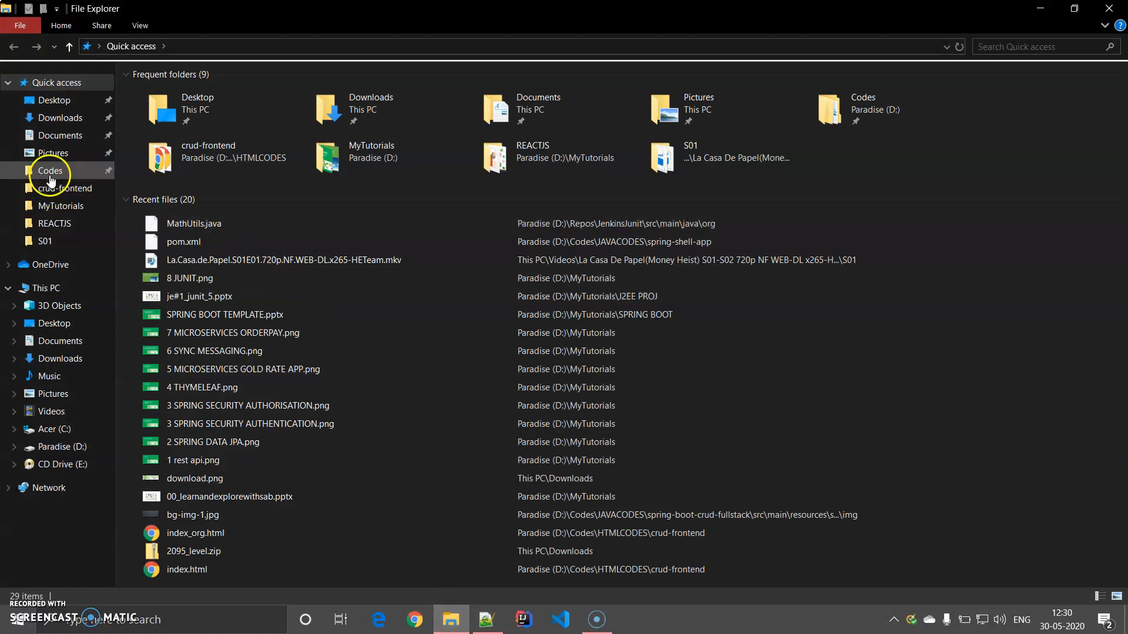
Run cmd.exe from the apache-tomcat-9.0.35 bin folder to start Tomcat, then switch to Chrome.
left_click(49, 170)
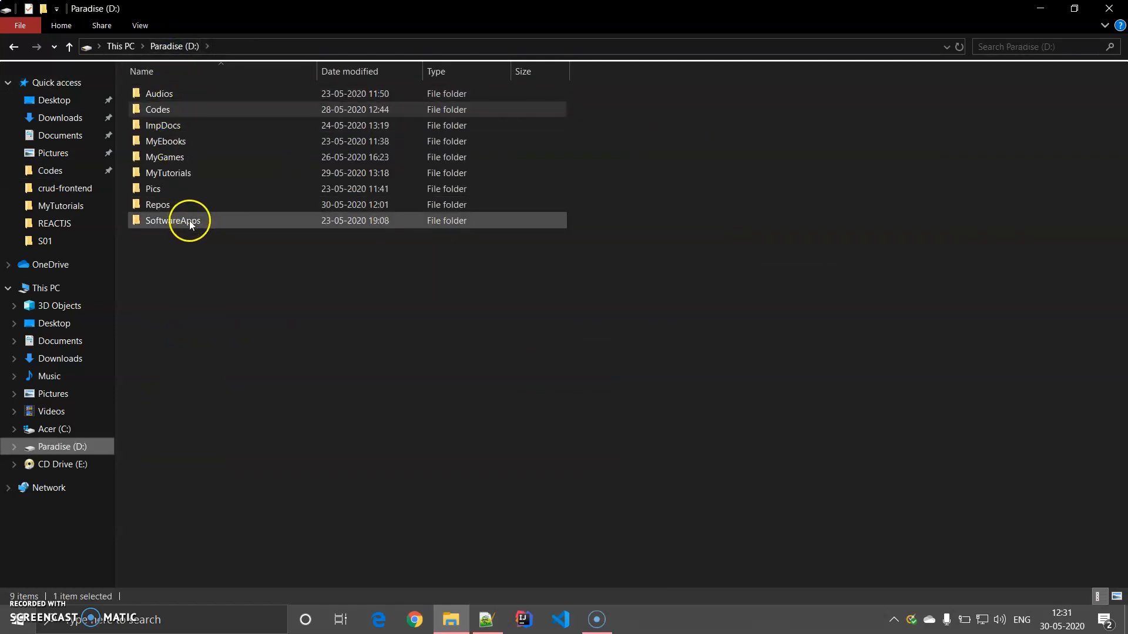
double_click(173, 220)
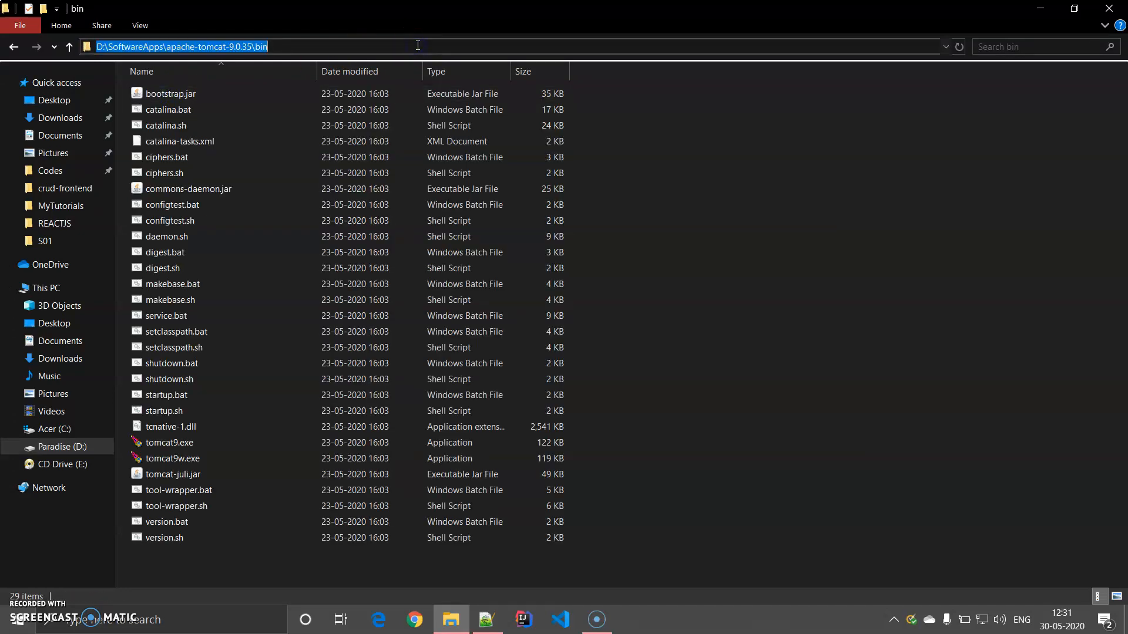
type("C:\\Windows\\System32\\cmd.exe")
type("startup.bat")
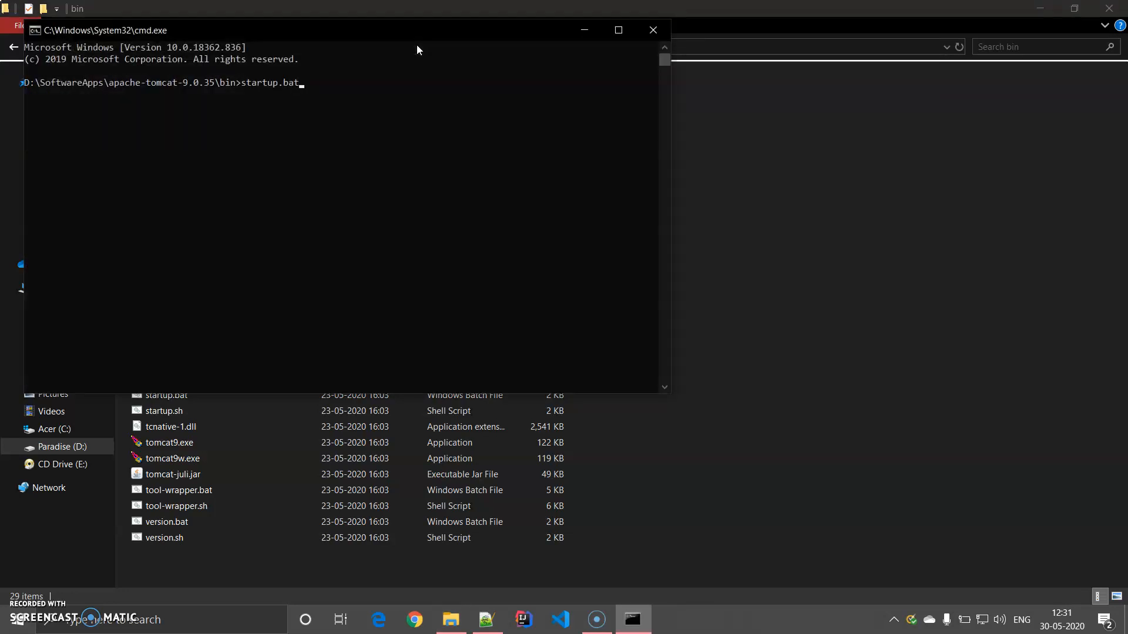
key("enter")
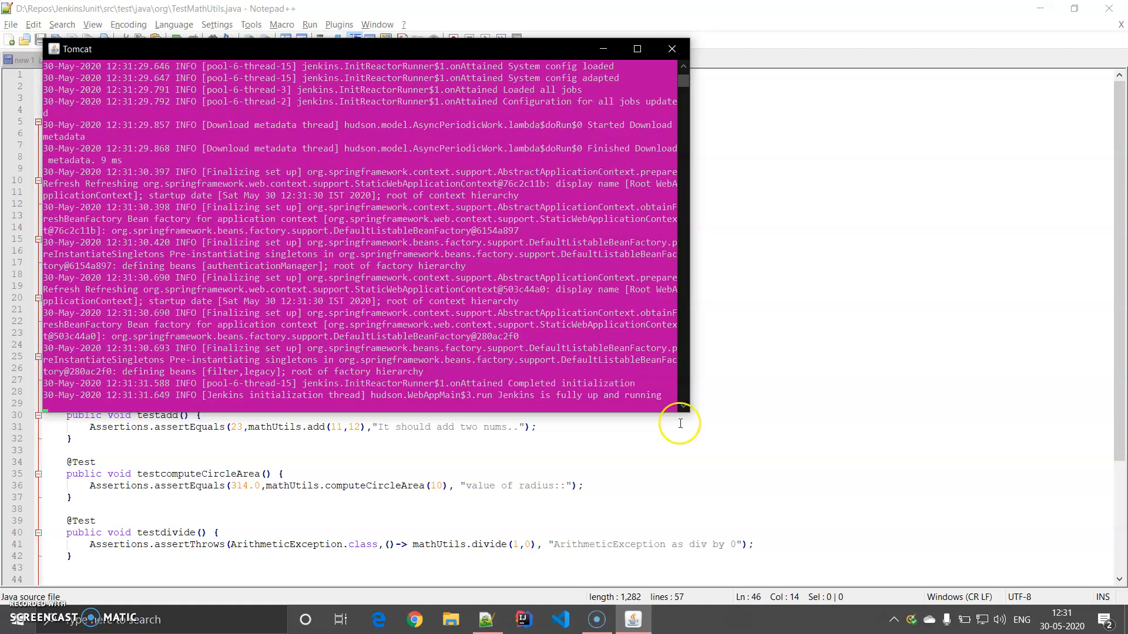
left_click(414, 619)
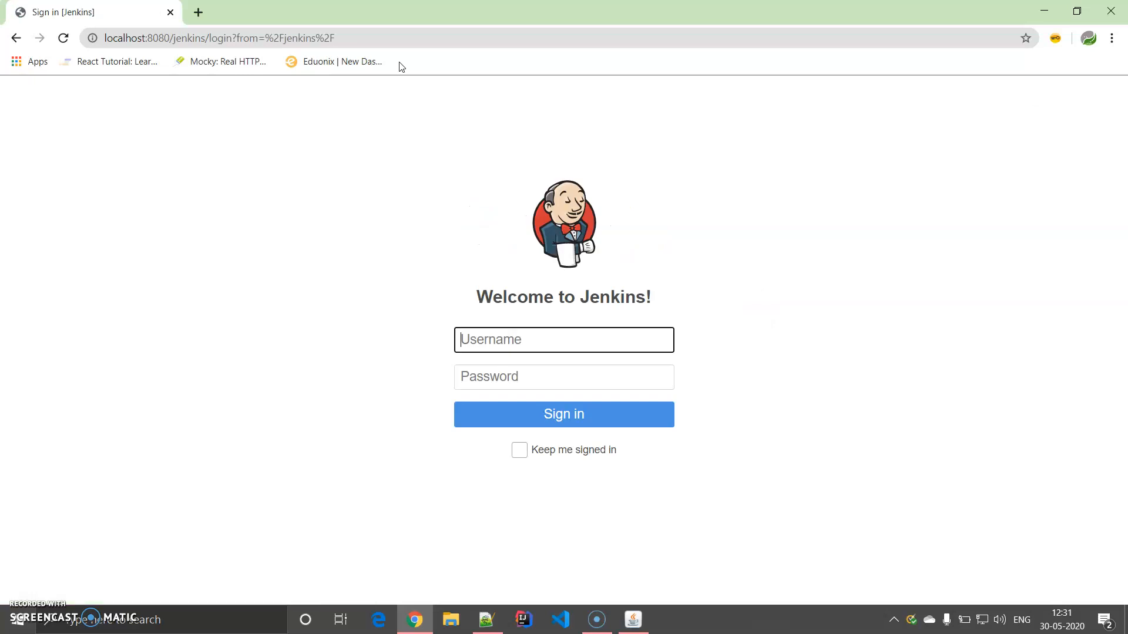
Sign in to Jenkins as user 'sab' and land on the dashboard with pipeline-junit1.
type("sab")
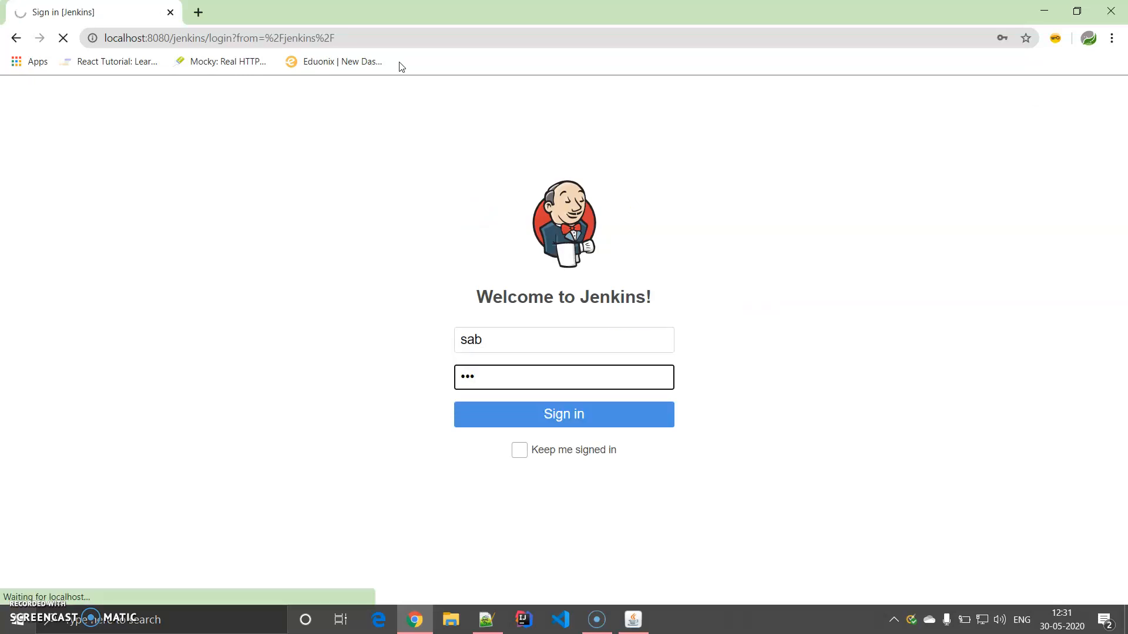
left_click(562, 414)
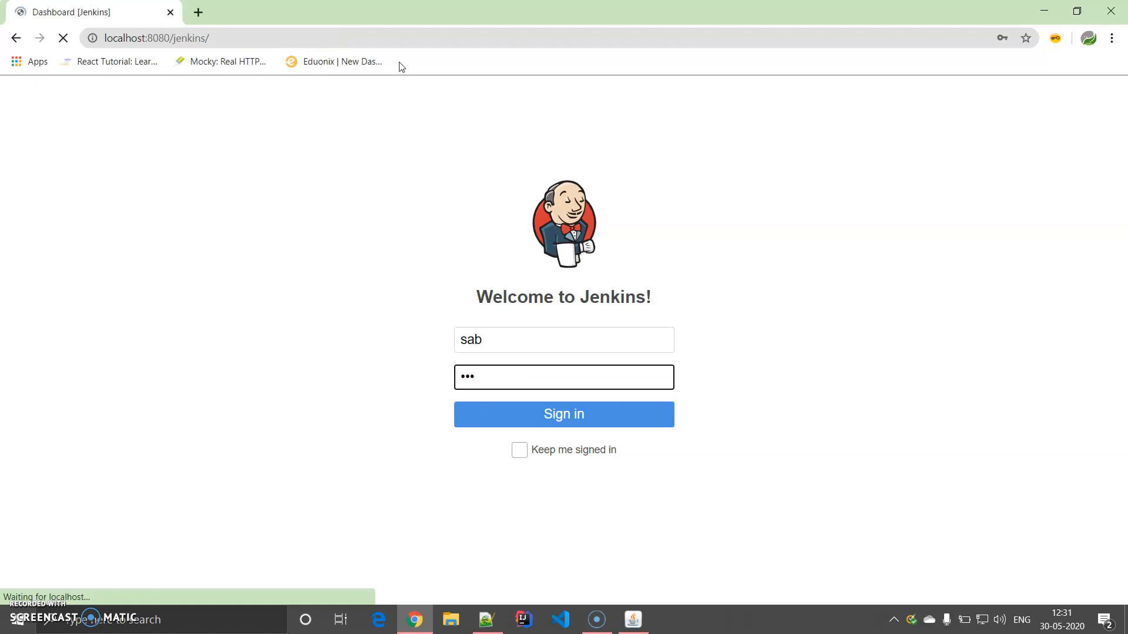
left_click(563, 414)
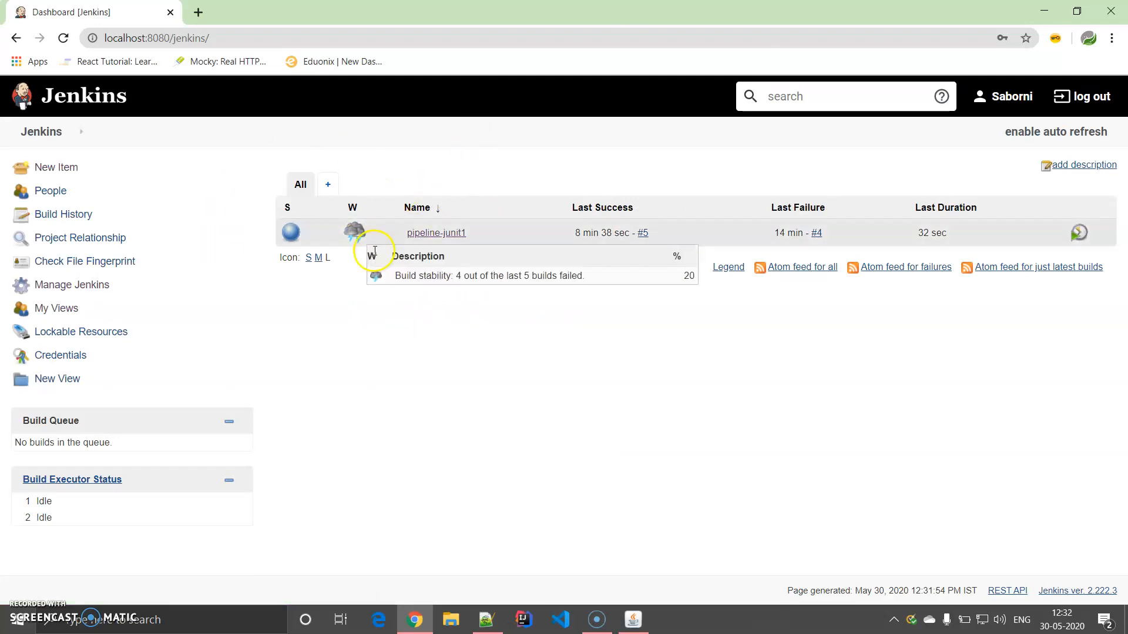
mouse_move(435, 374)
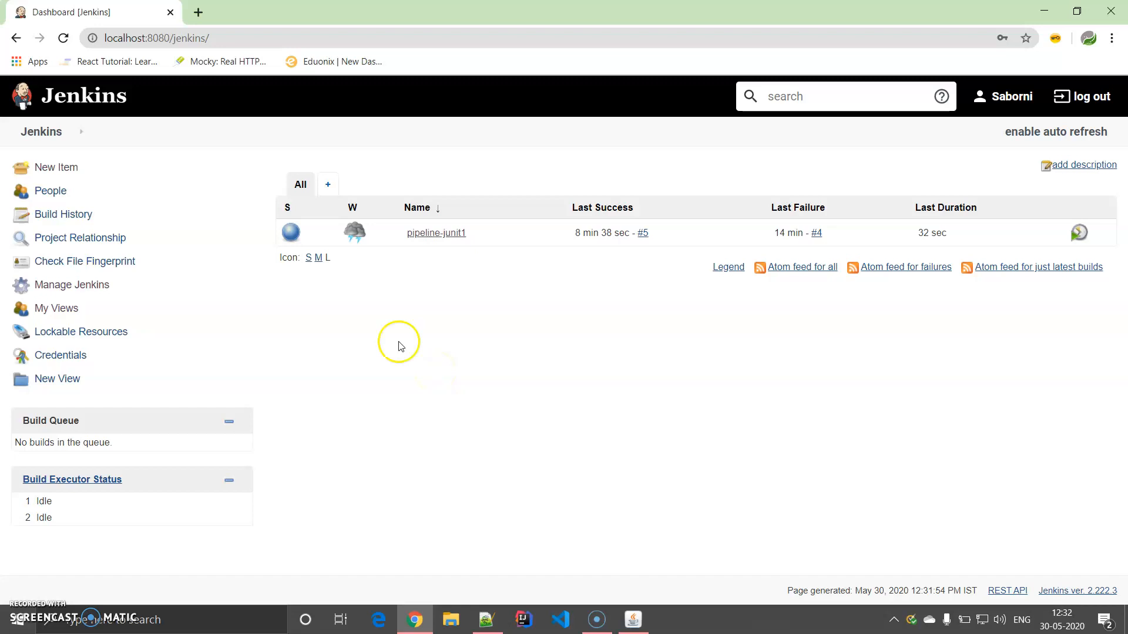
Create a new item named pipeline-junit-demo of type Pipeline and confirm with OK.
left_click(55, 167)
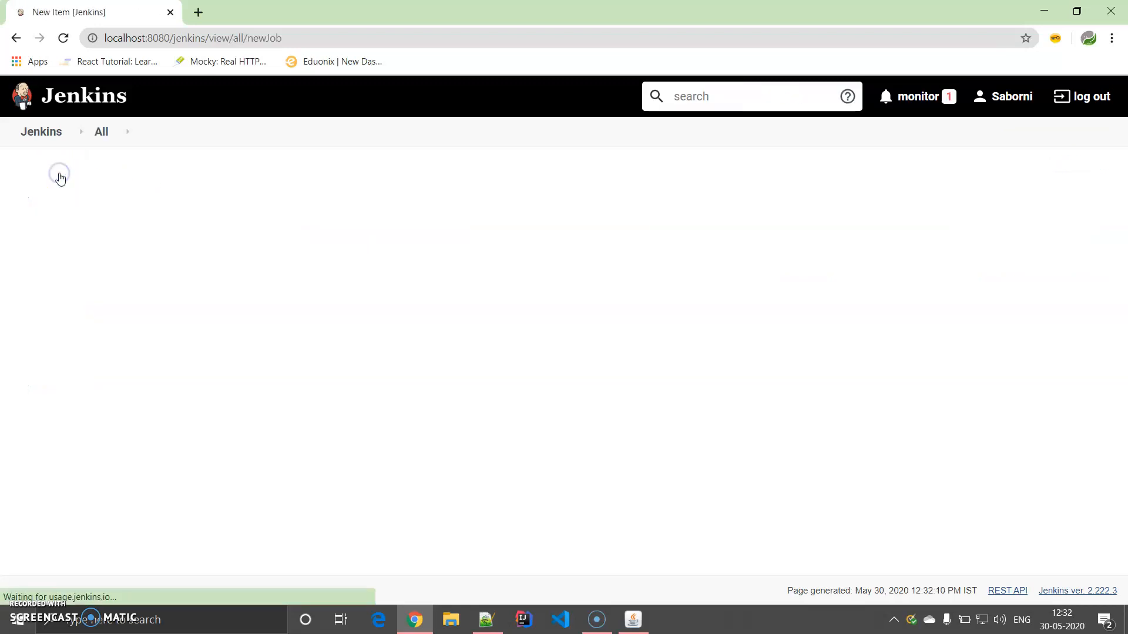
type("p")
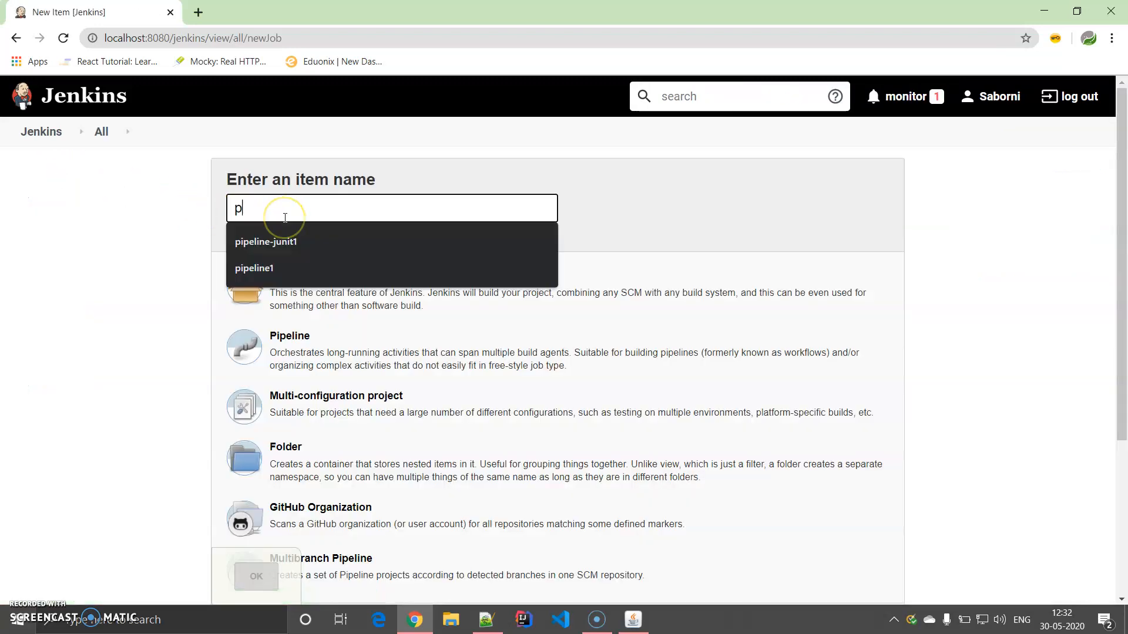
left_click(266, 242)
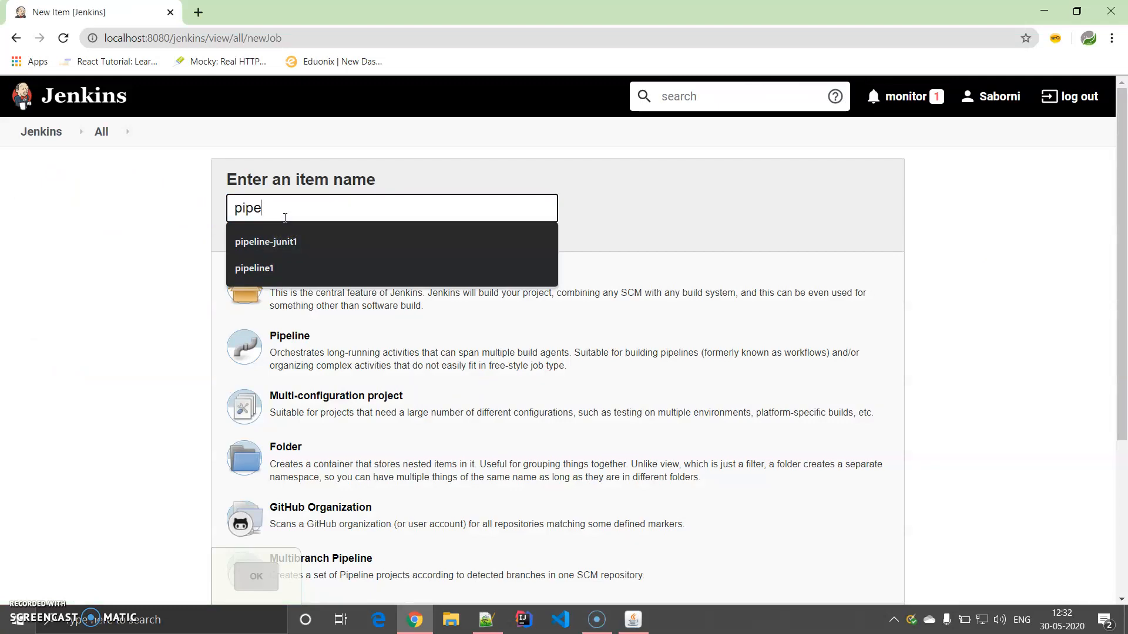
left_click(254, 268)
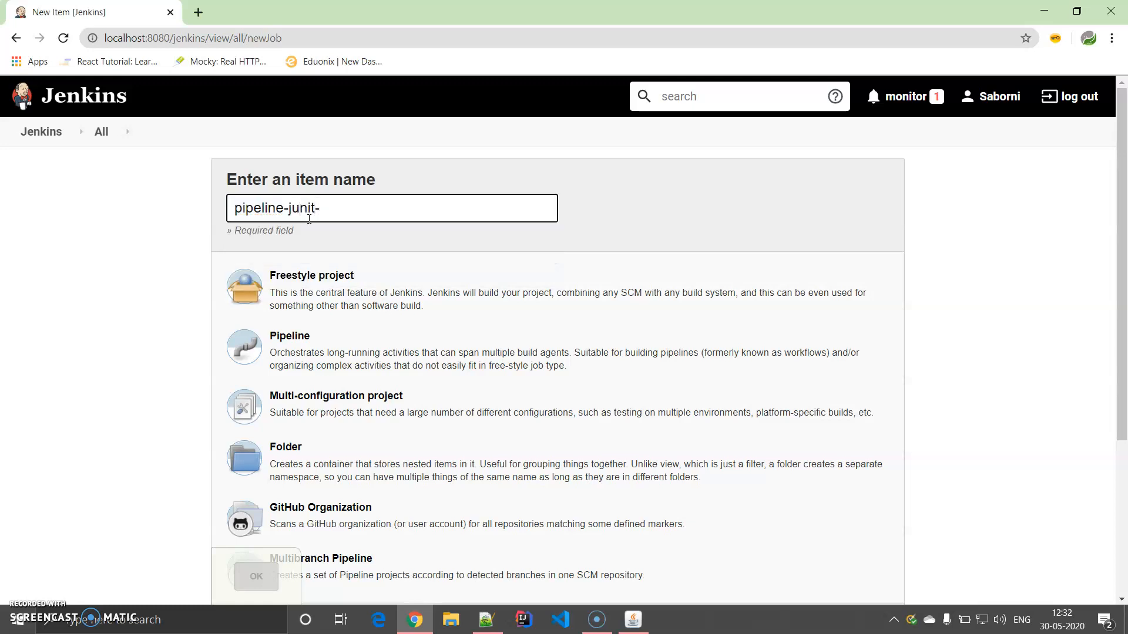
type("demo")
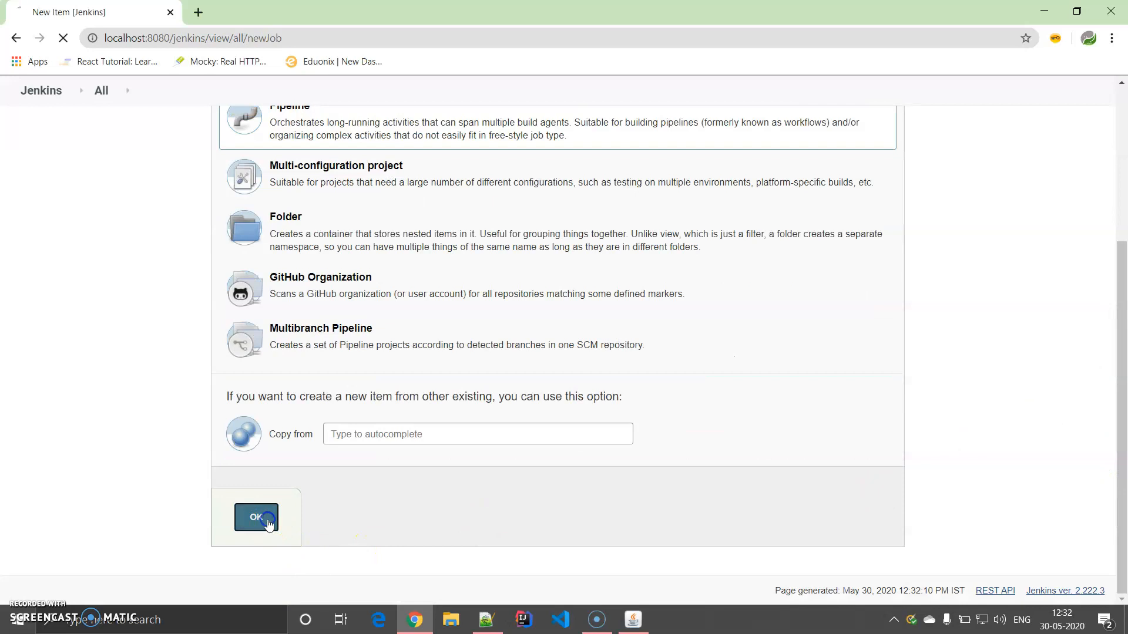
left_click(256, 517)
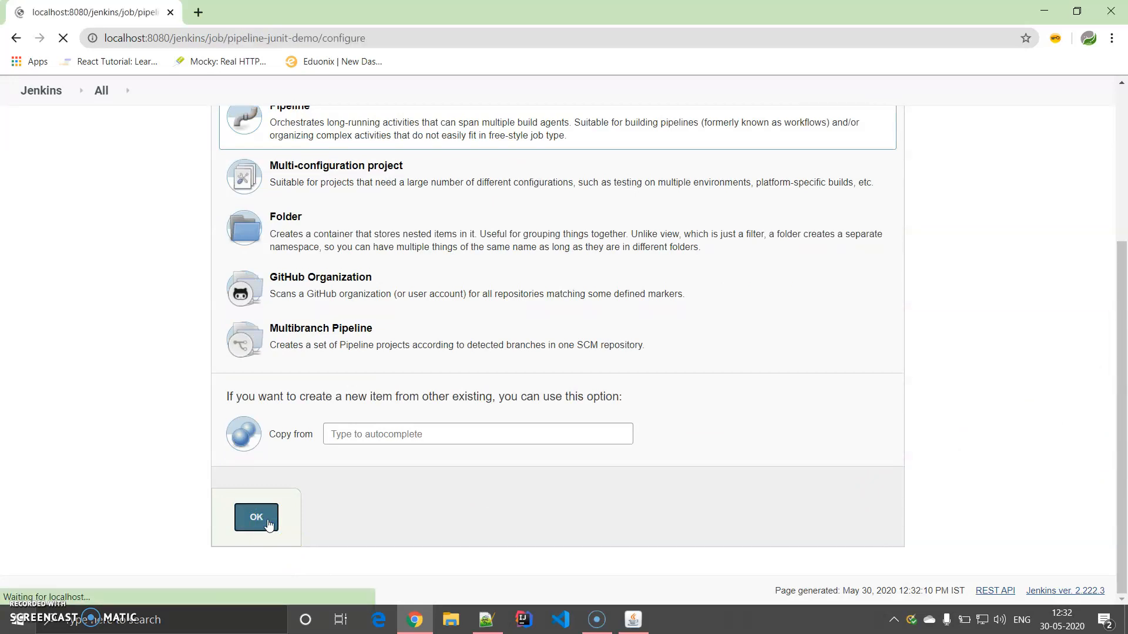
Set the job description to 'A pipeline example'.
left_click(256, 517)
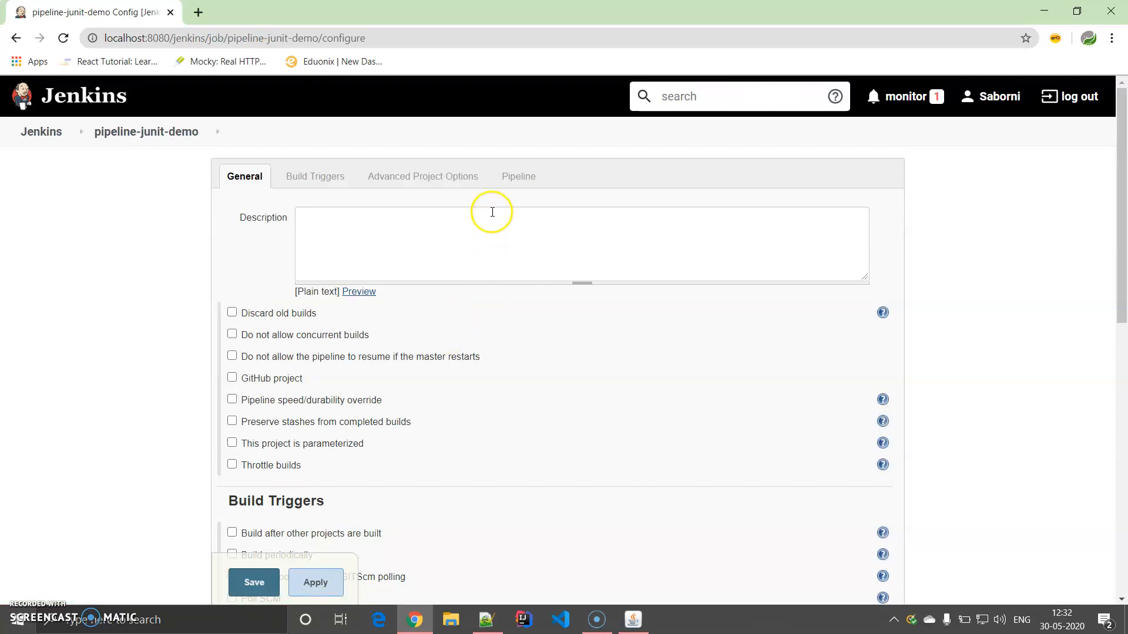
type("A pipel")
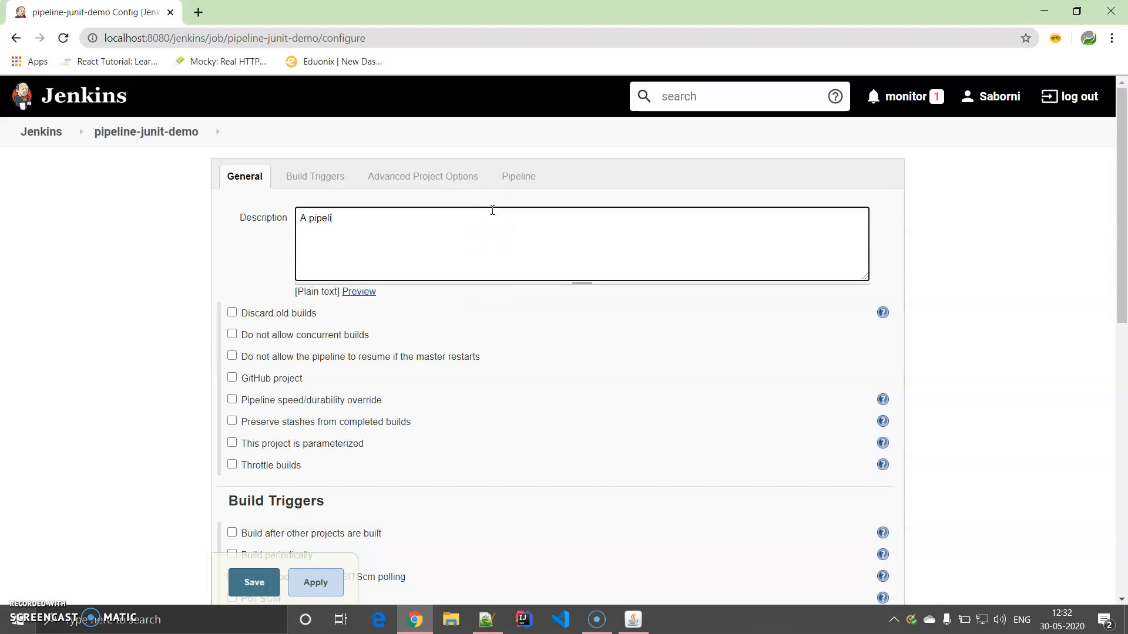
type("ine ex")
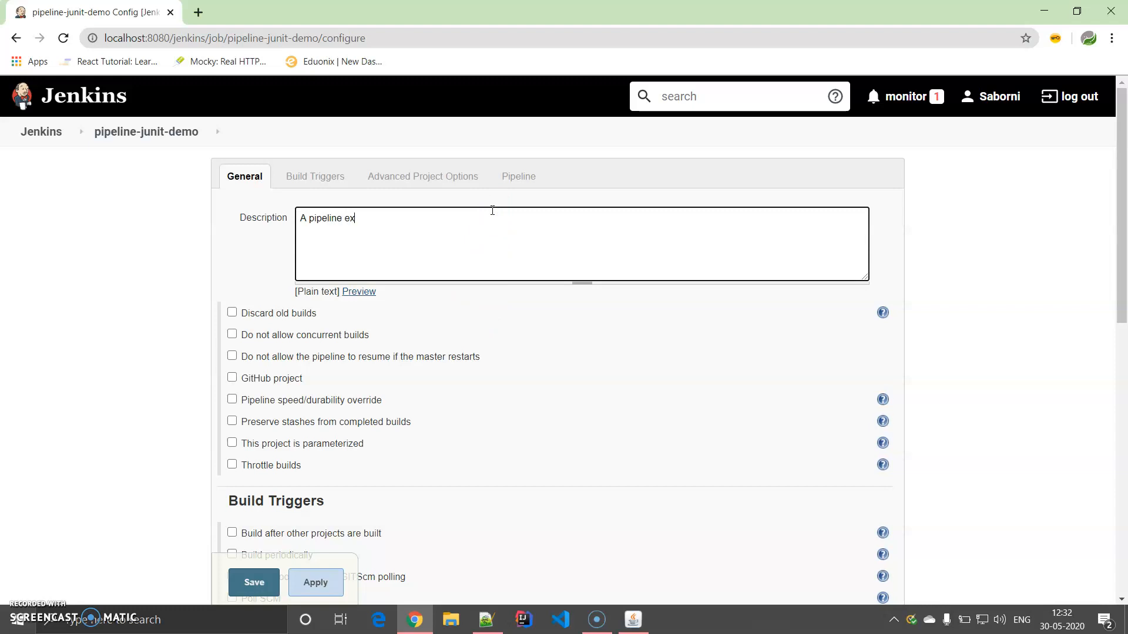
type("ample")
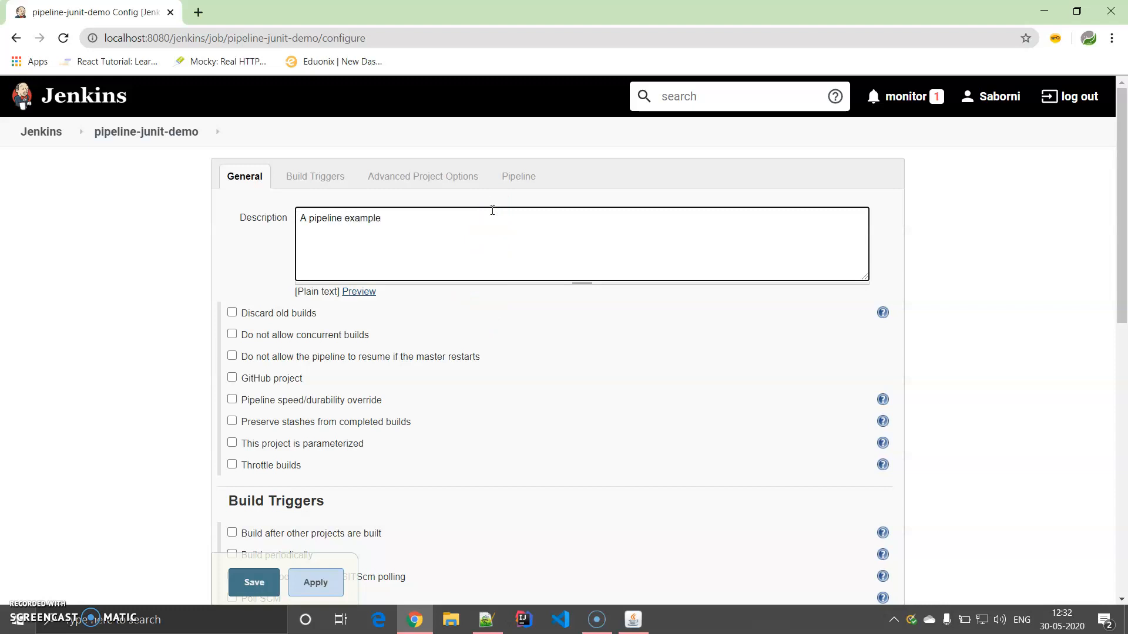
scroll("down", 3)
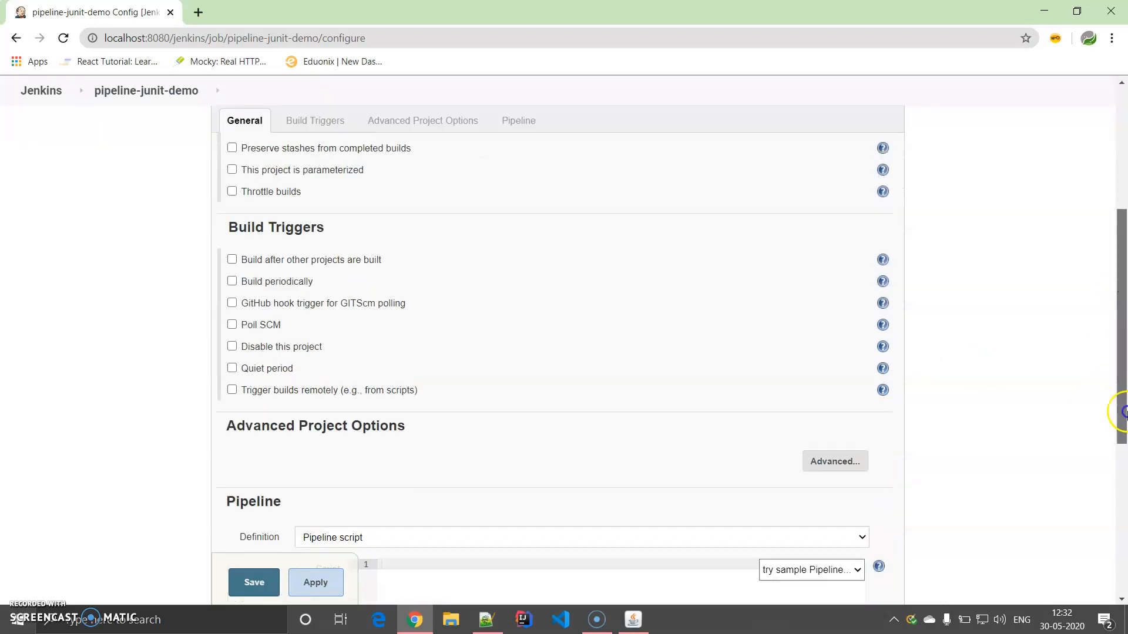
Set the pipeline definition to 'Pipeline script from SCM' with Git as the SCM.
left_click(518, 120)
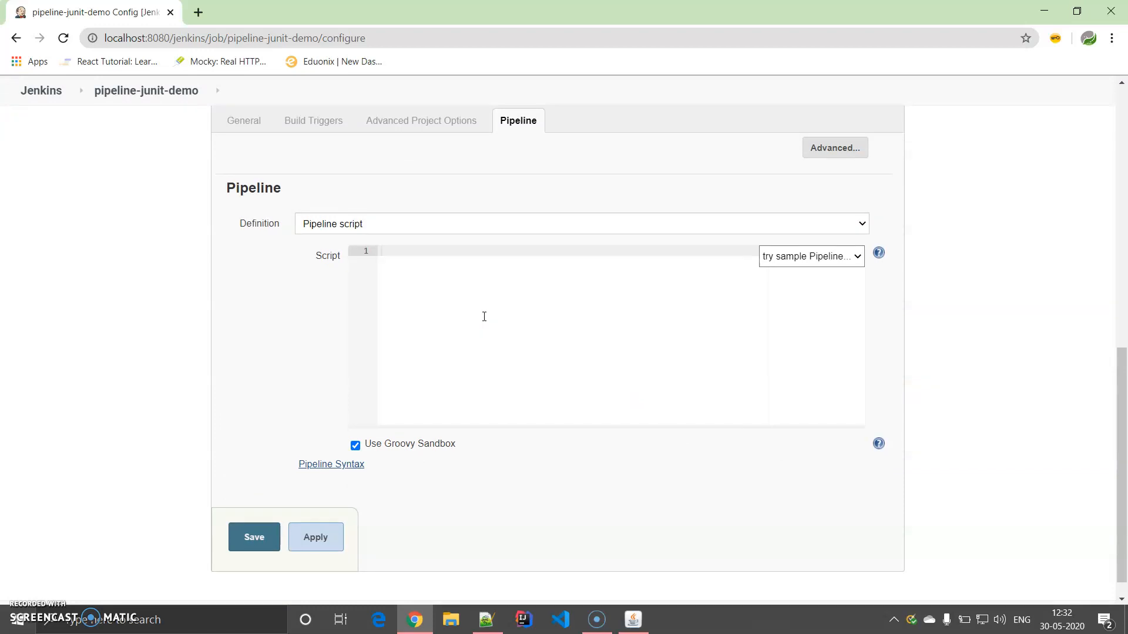
left_click(581, 223)
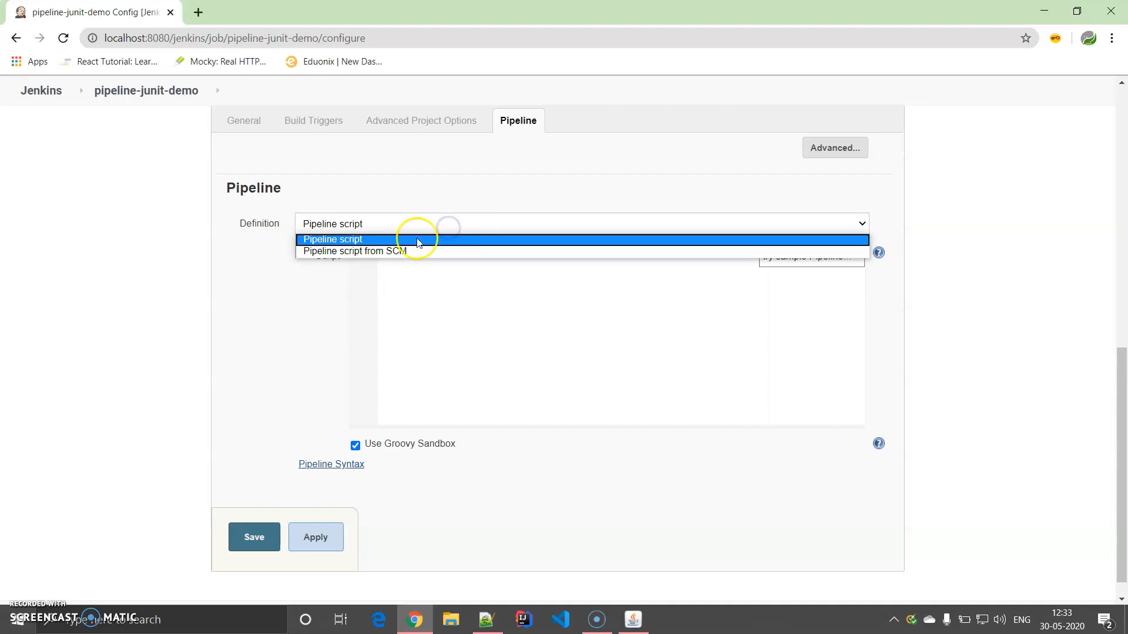
left_click(332, 238)
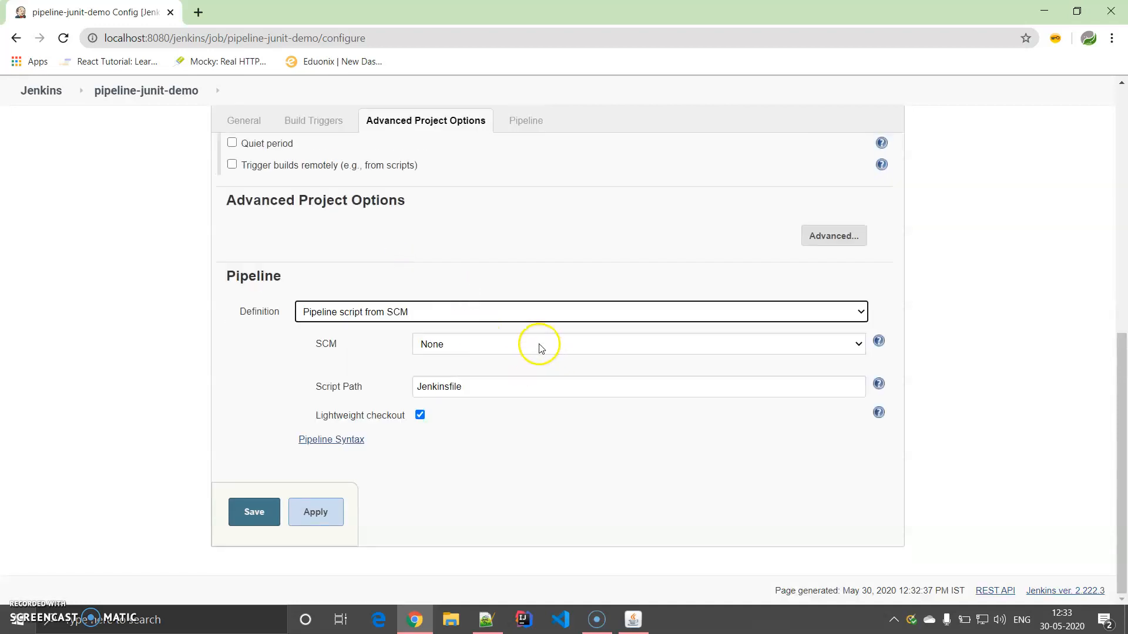
left_click(636, 345)
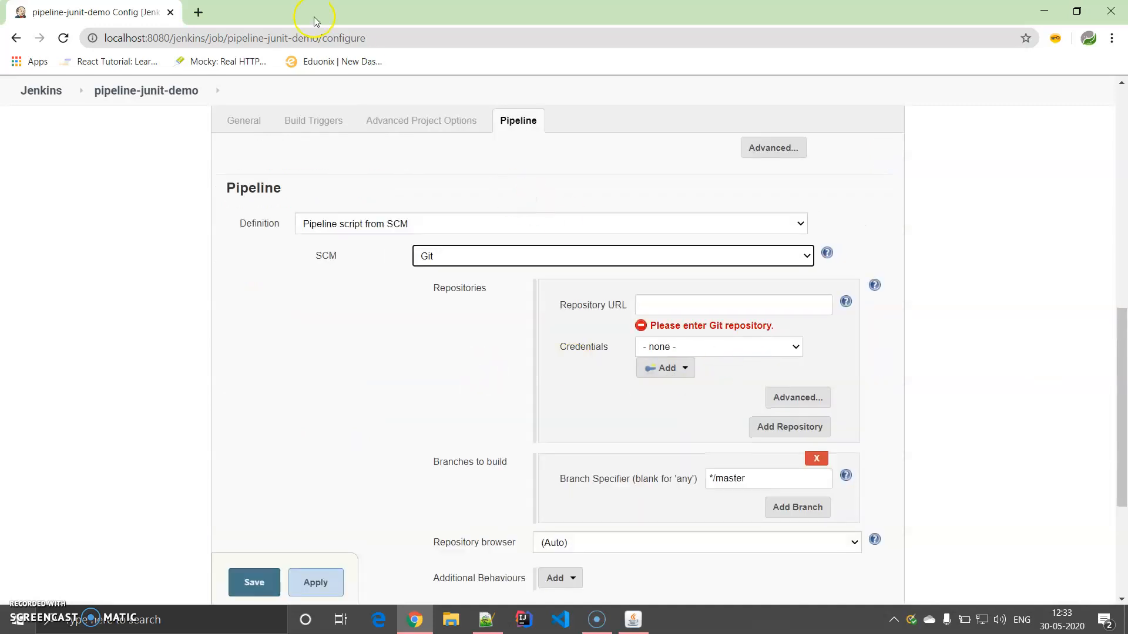
left_click(198, 12)
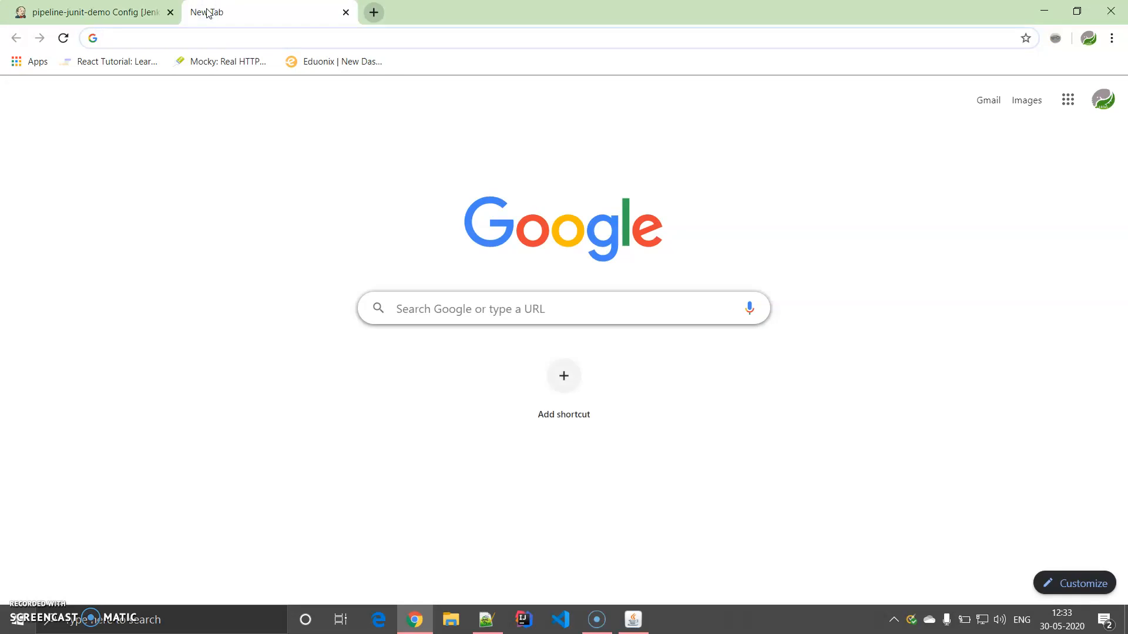
On github.com, copy the HTTPS clone URL of the Saborni/JenkinsJunit repository.
type("github.com")
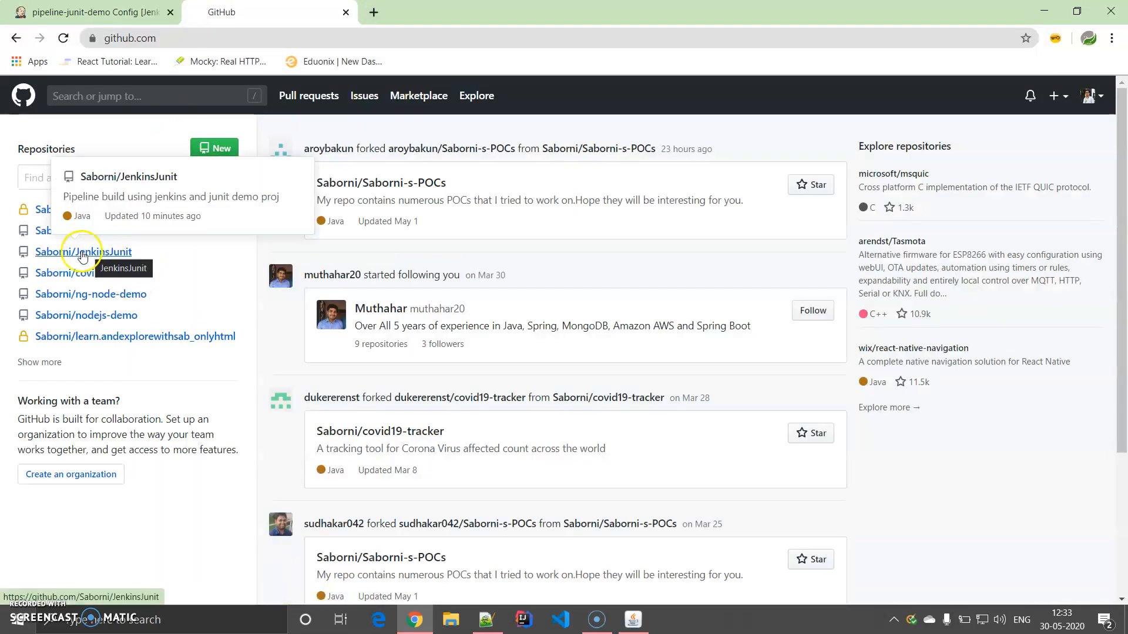
left_click(83, 251)
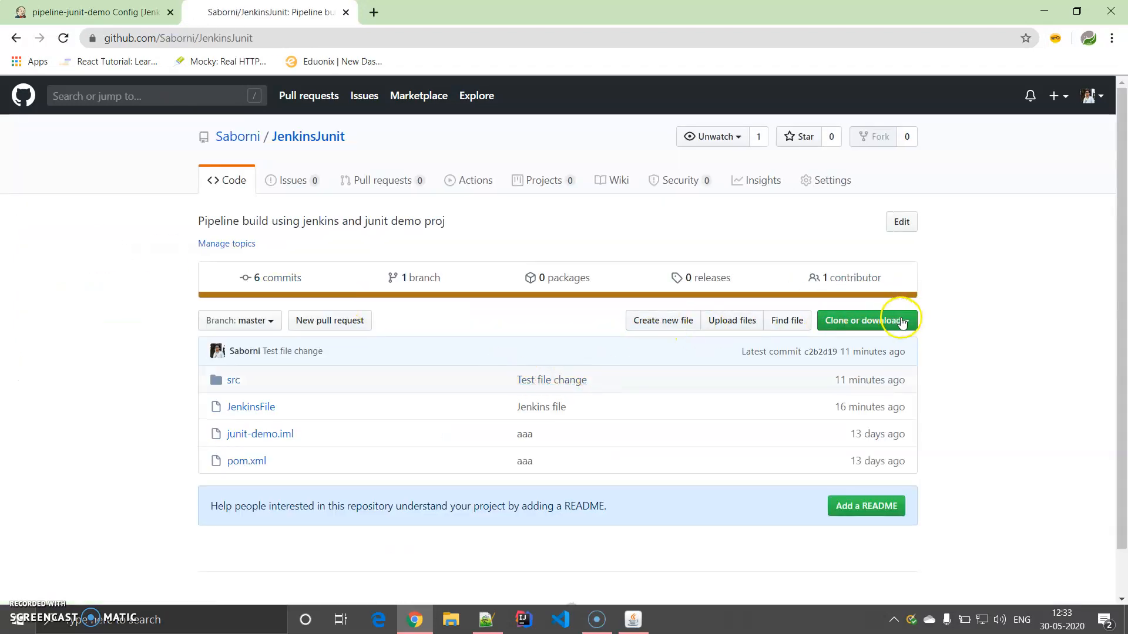
left_click(862, 320)
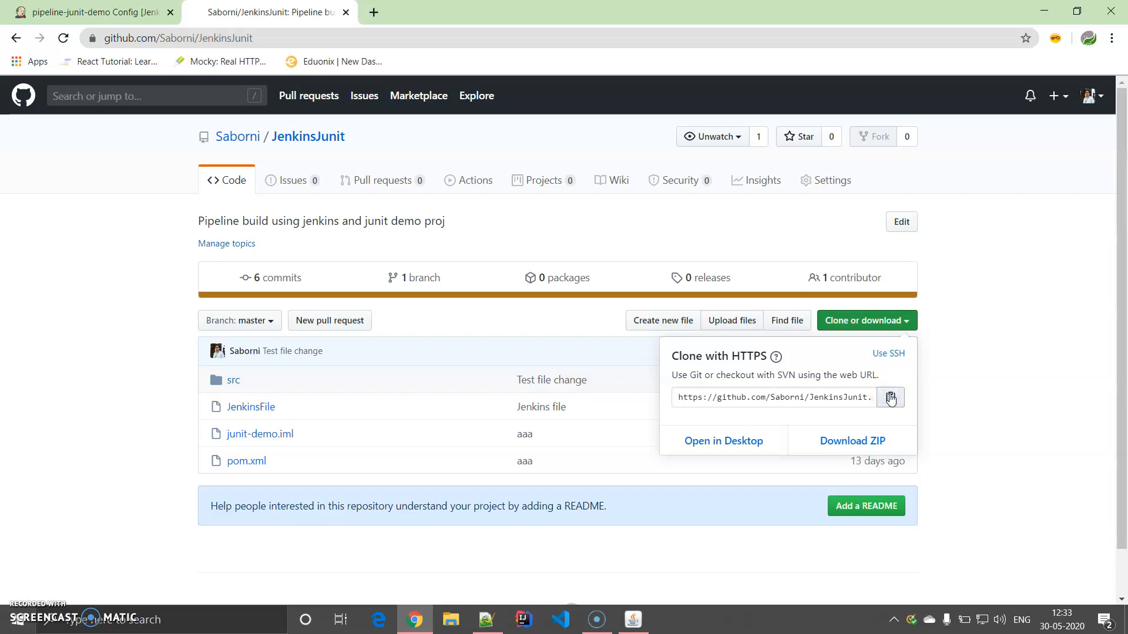
left_click(86, 12)
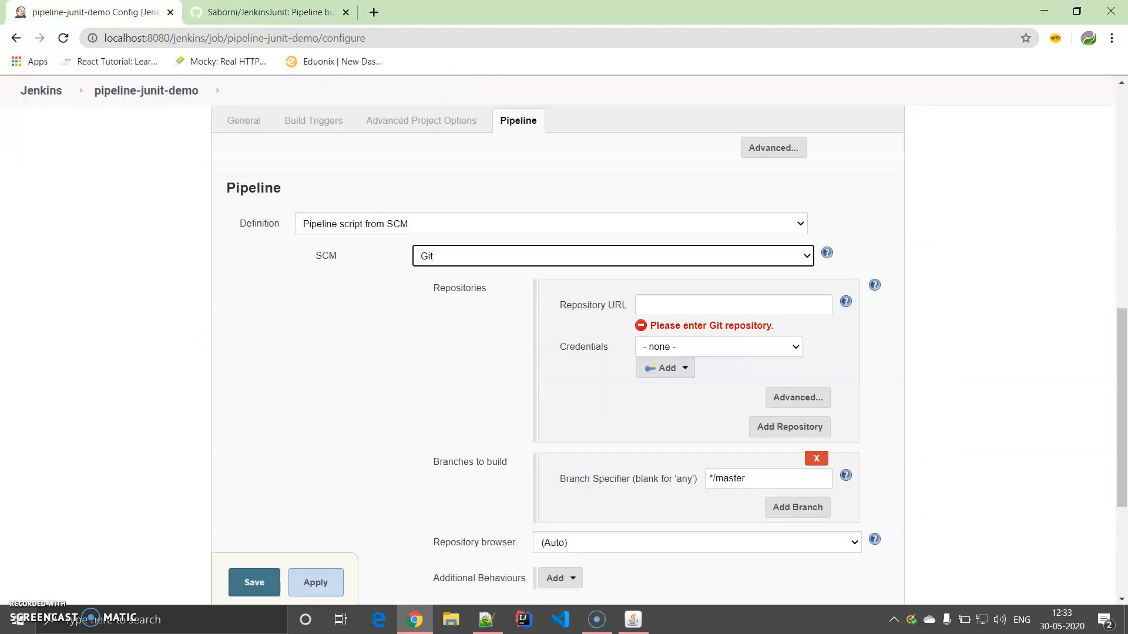
Fill in the JenkinsJunit repository URL, saved credentials and script path JenkinsFile, then apply and save.
left_click(732, 305)
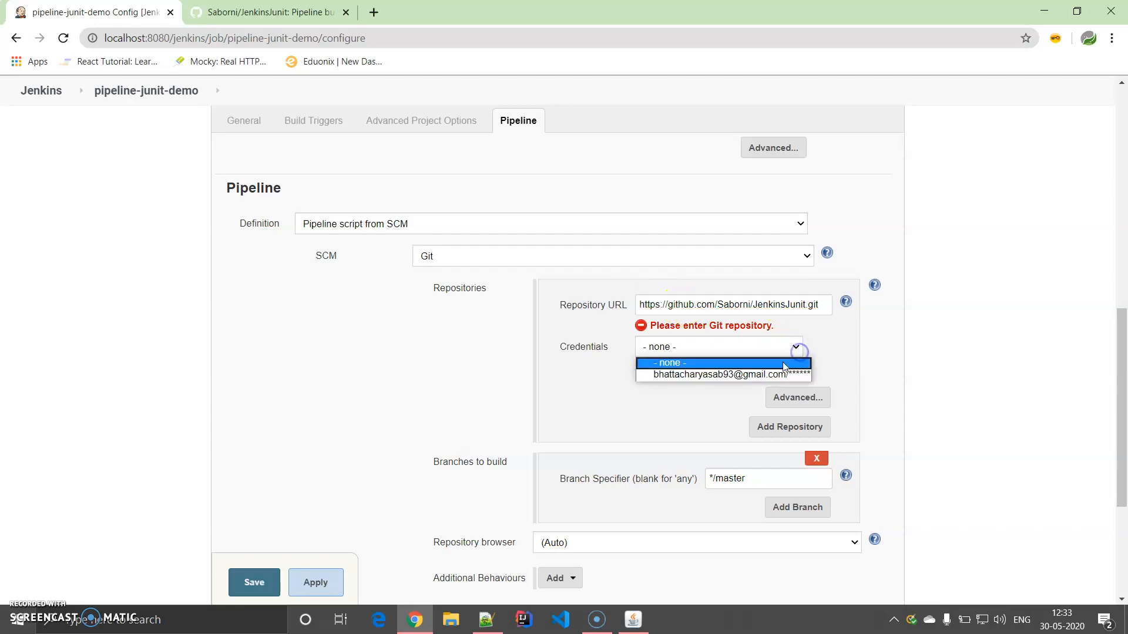
left_click(725, 373)
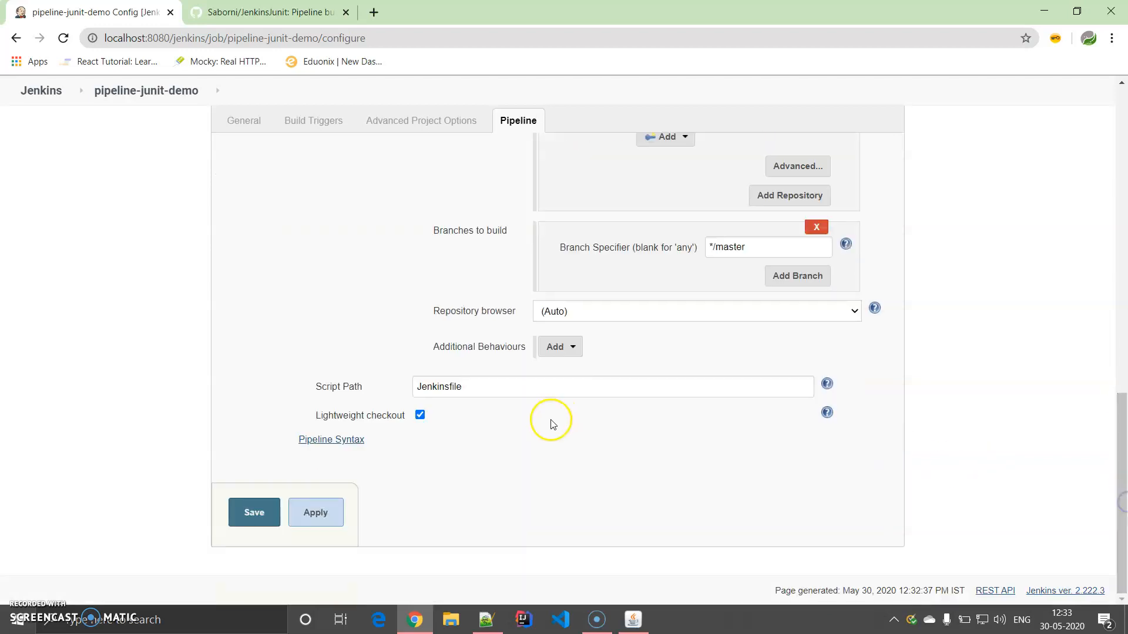
left_click(613, 386)
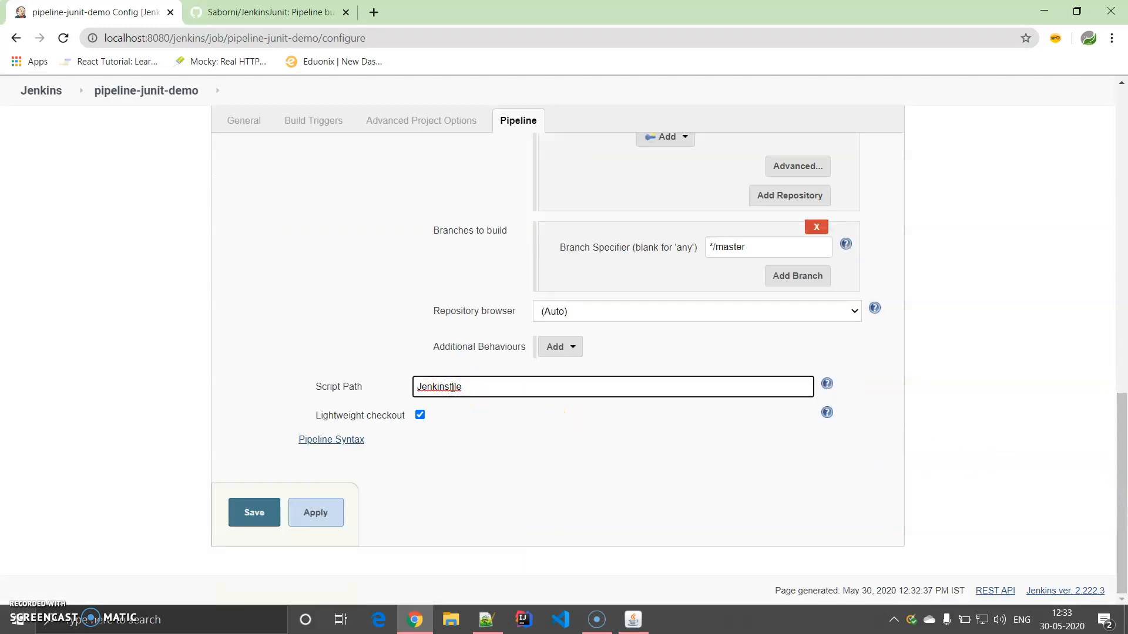
type("JenkinsFile")
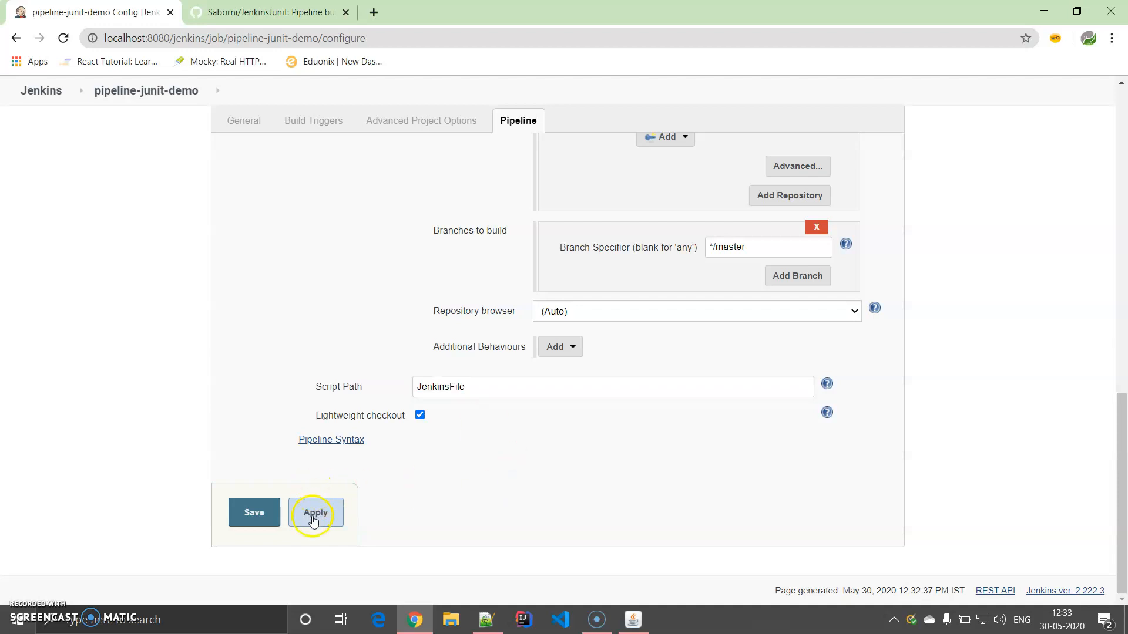
left_click(254, 512)
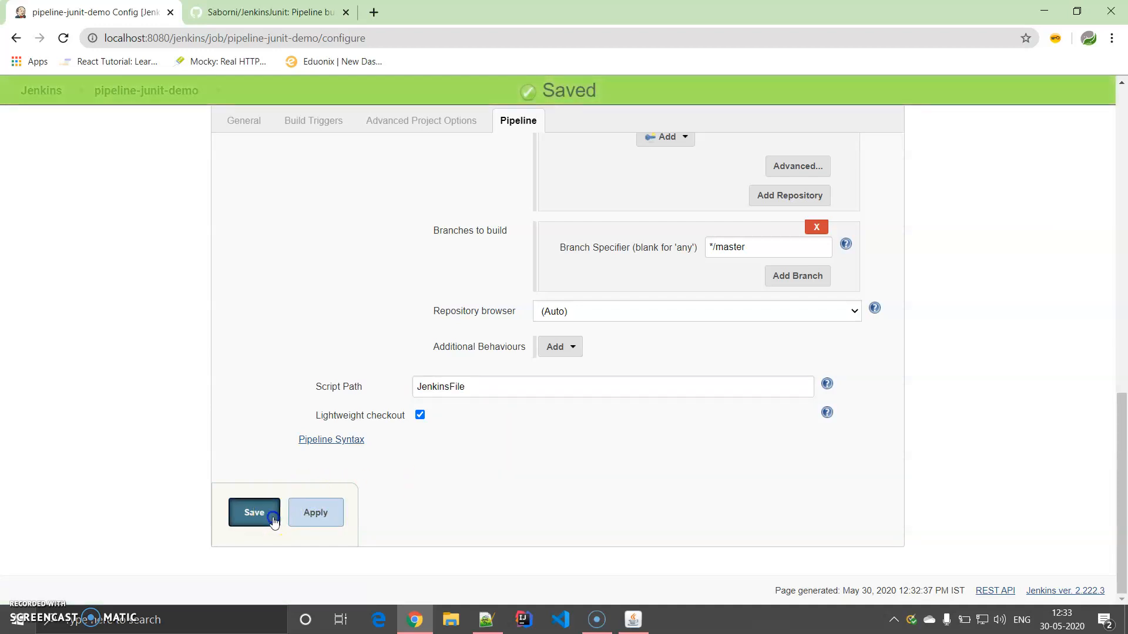
left_click(254, 512)
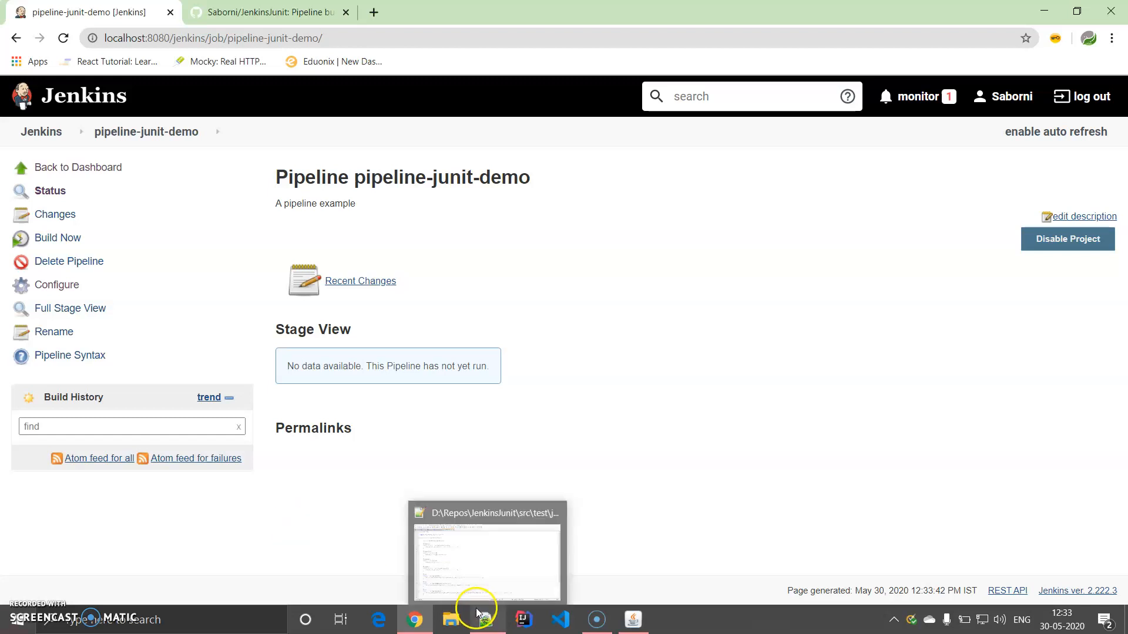
mouse_move(524, 472)
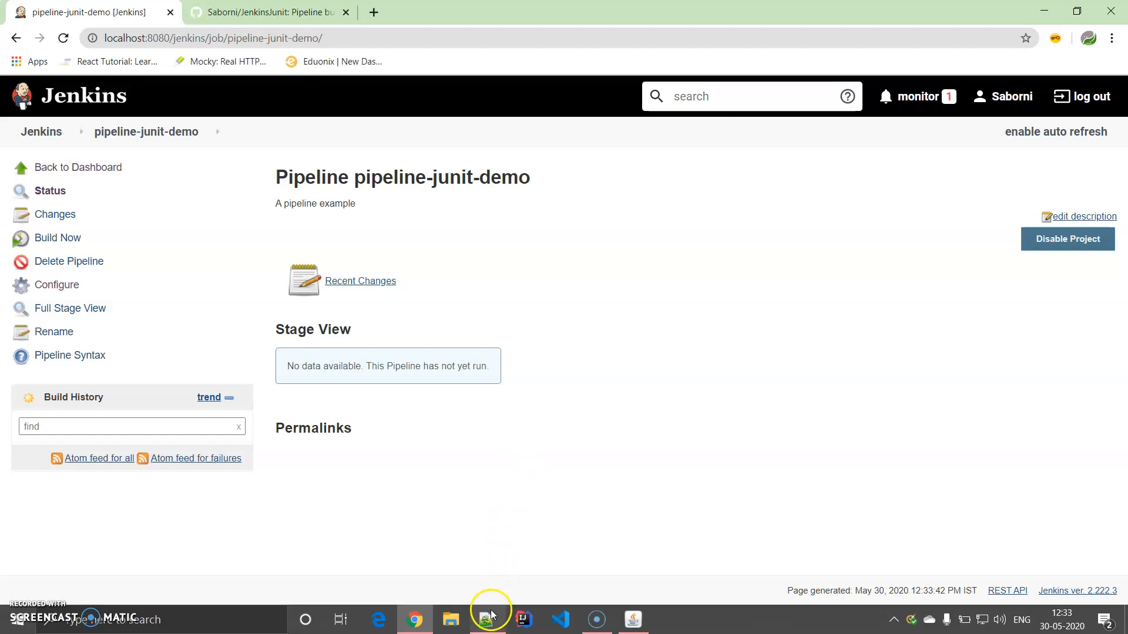
left_click(486, 619)
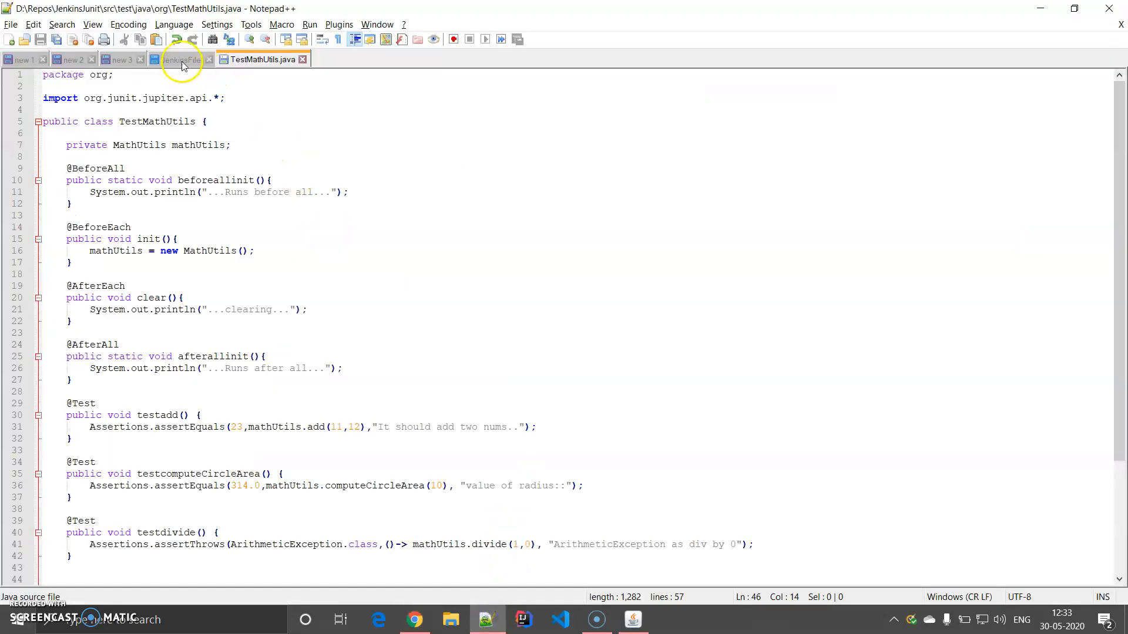
Point out the stages section with Initialize, clean-install and test in the JenkinsFile, then return to Chrome.
left_click(180, 59)
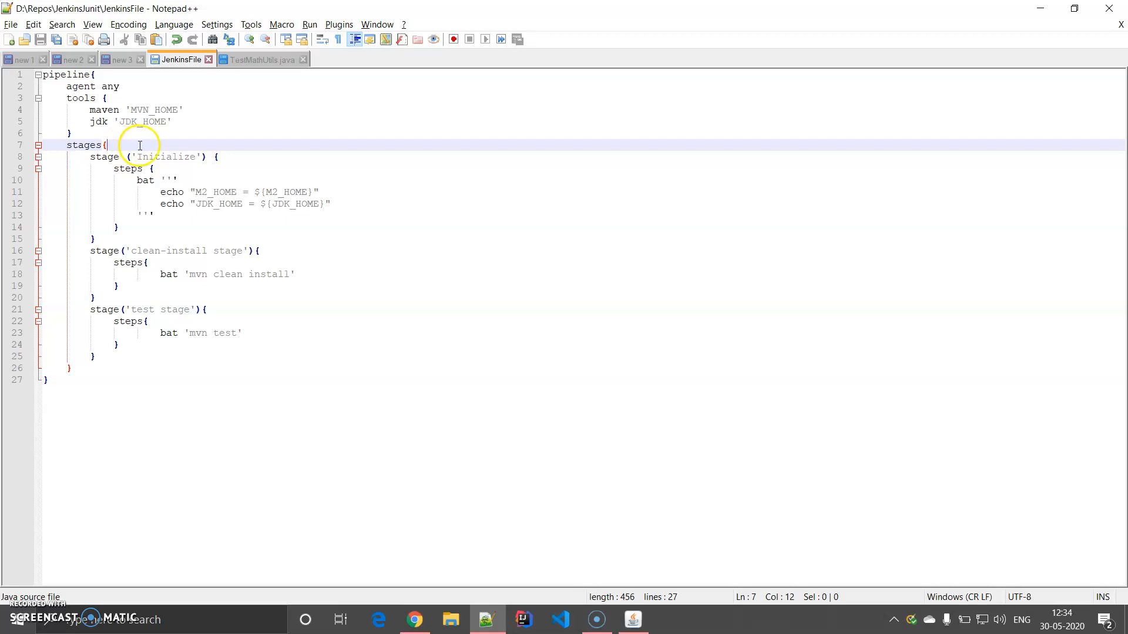
double_click(164, 157)
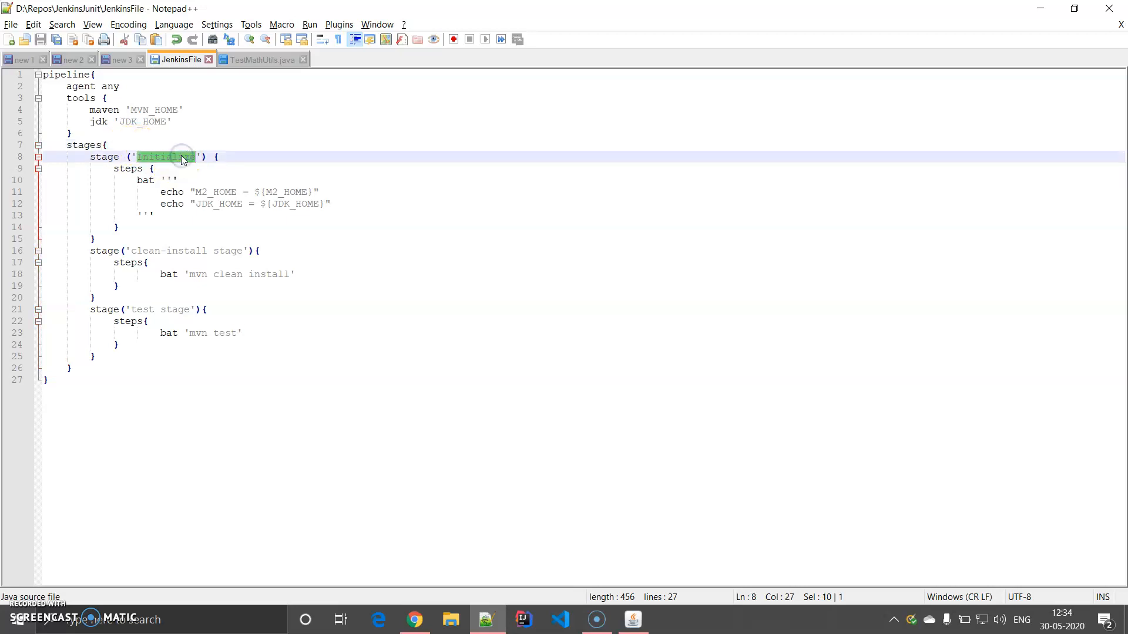
double_click(216, 191)
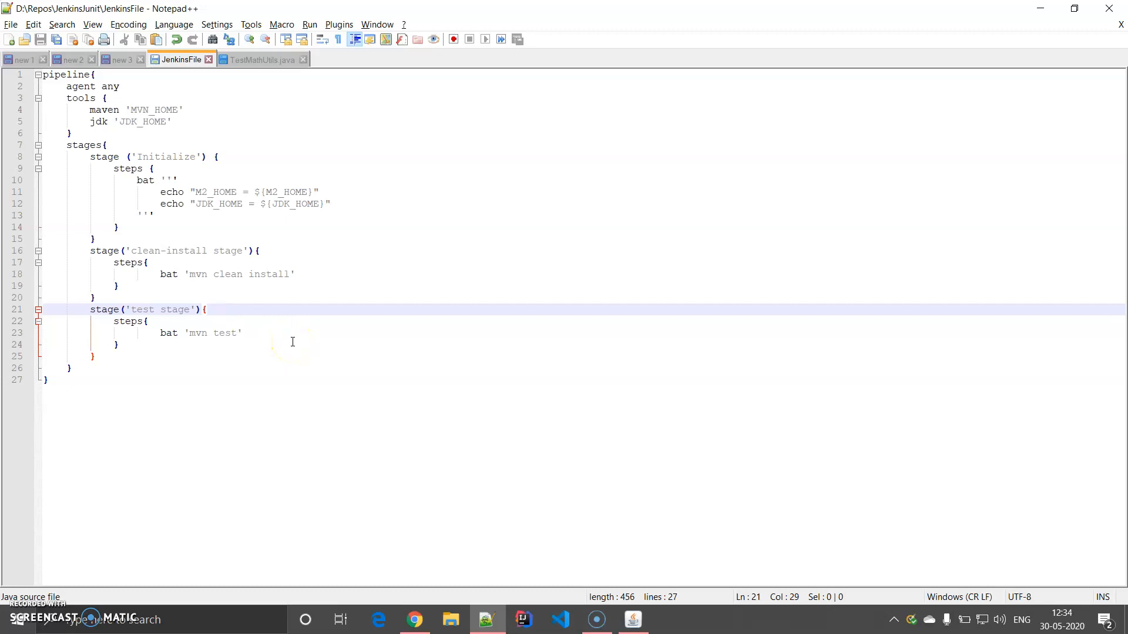
left_click(414, 619)
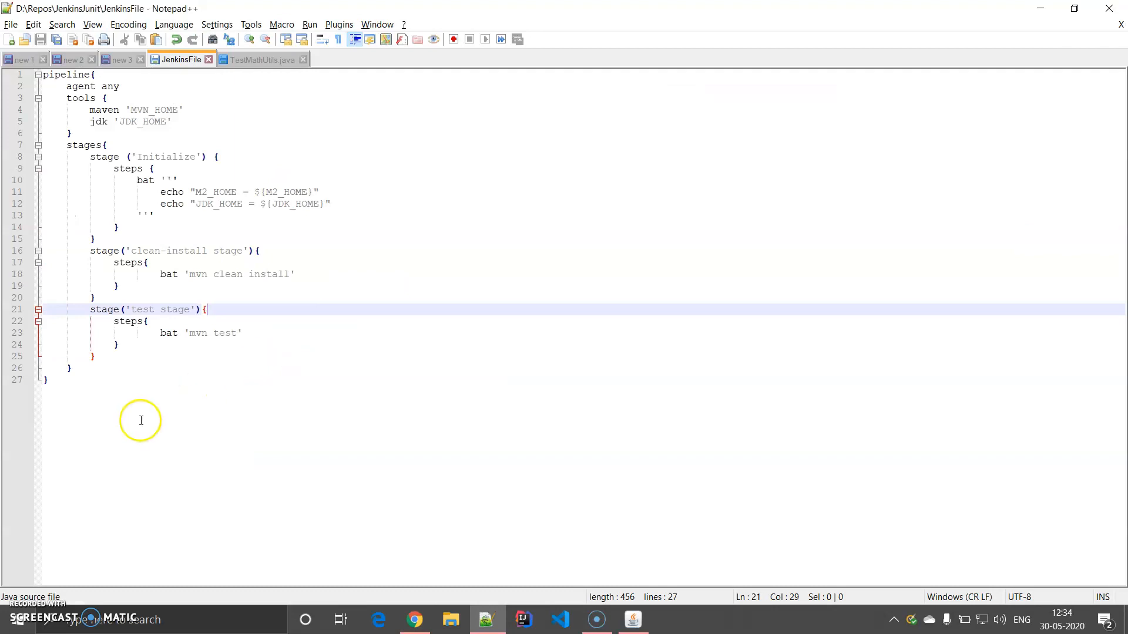
mouse_move(405, 328)
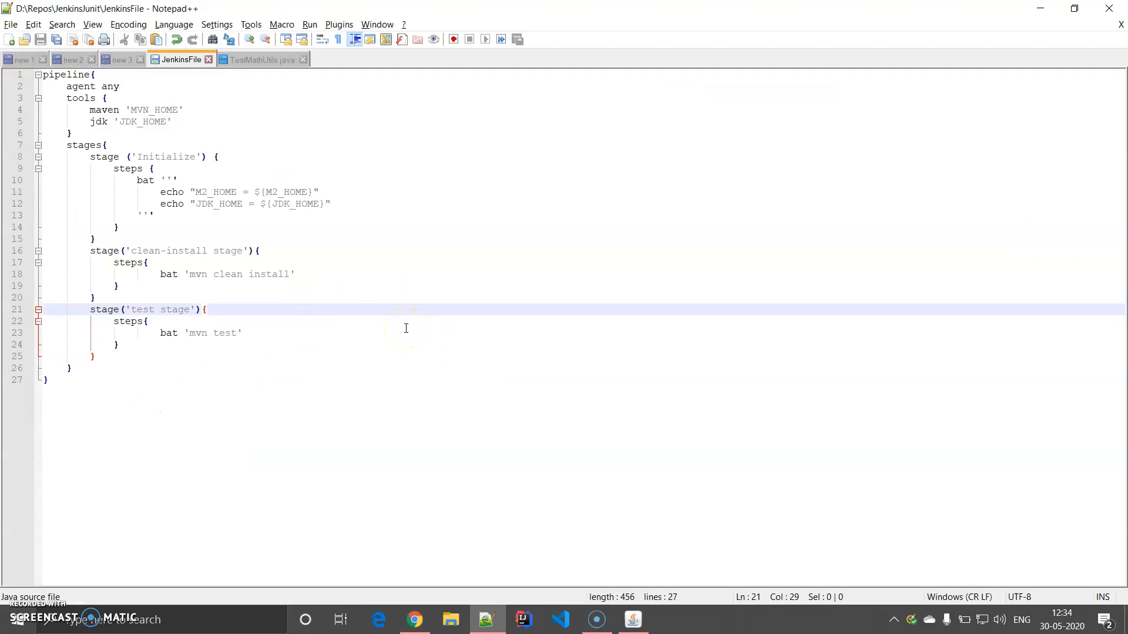
left_click(413, 619)
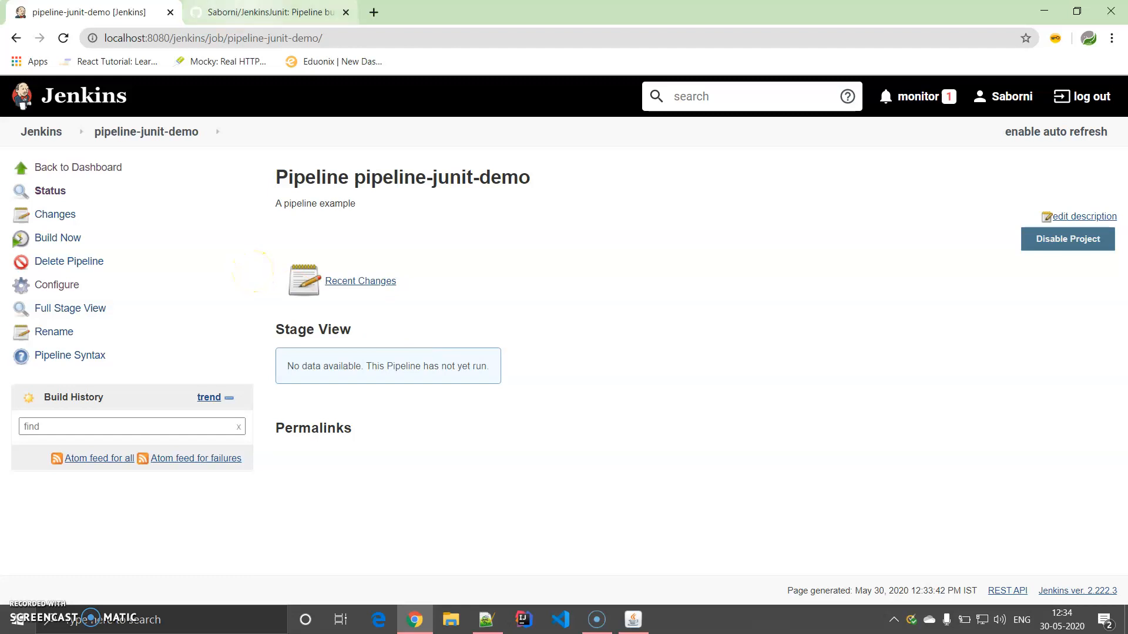
left_click(266, 12)
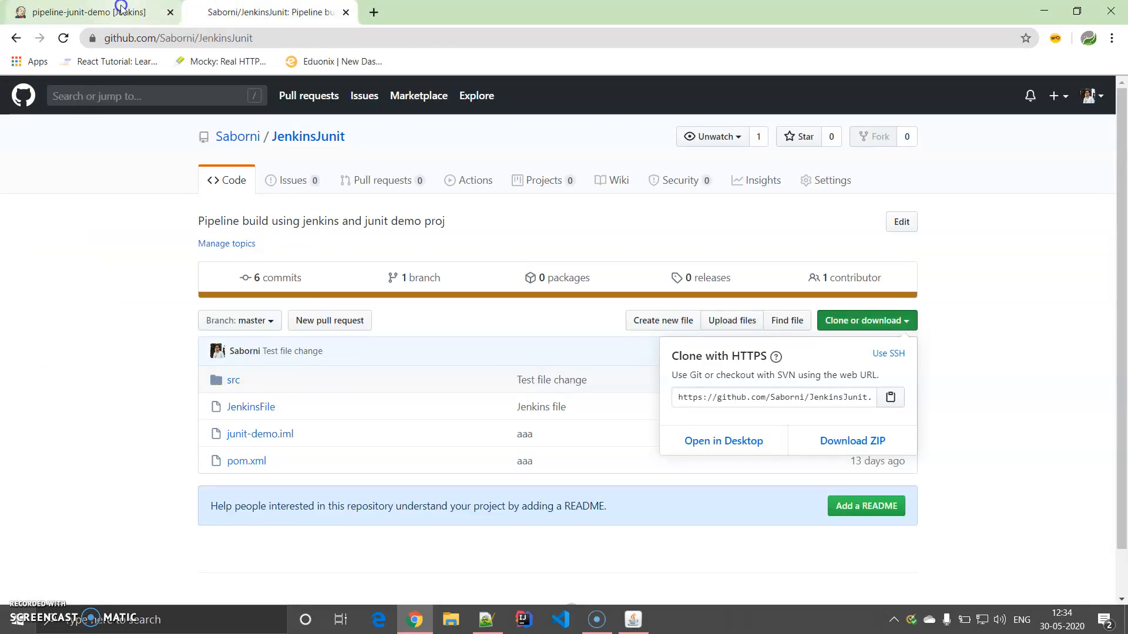
left_click(86, 12)
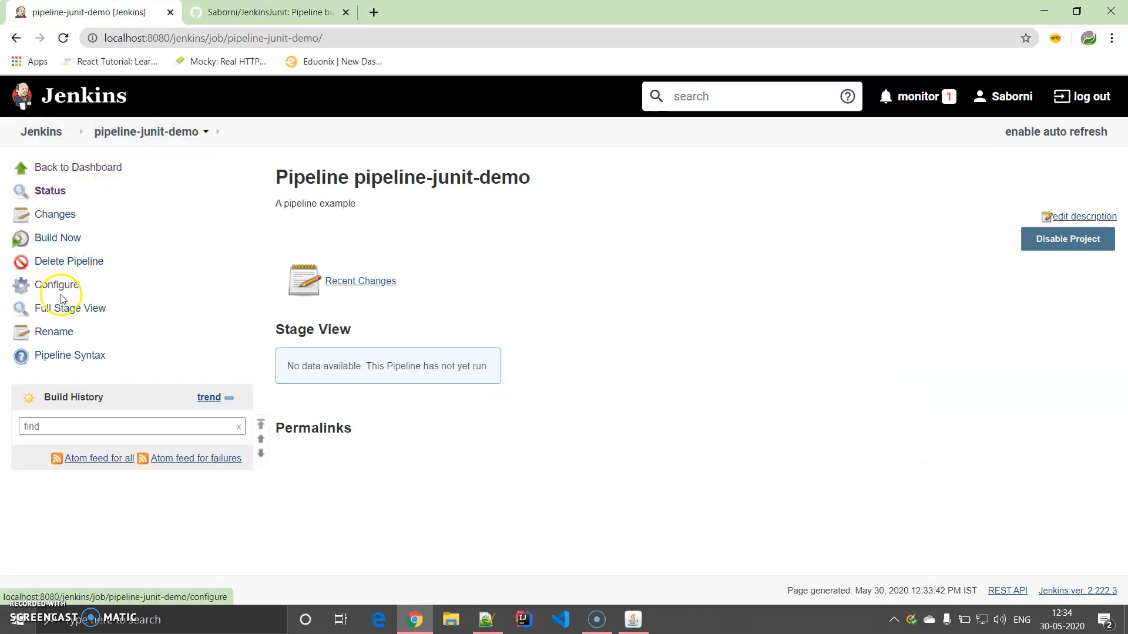
left_click(57, 284)
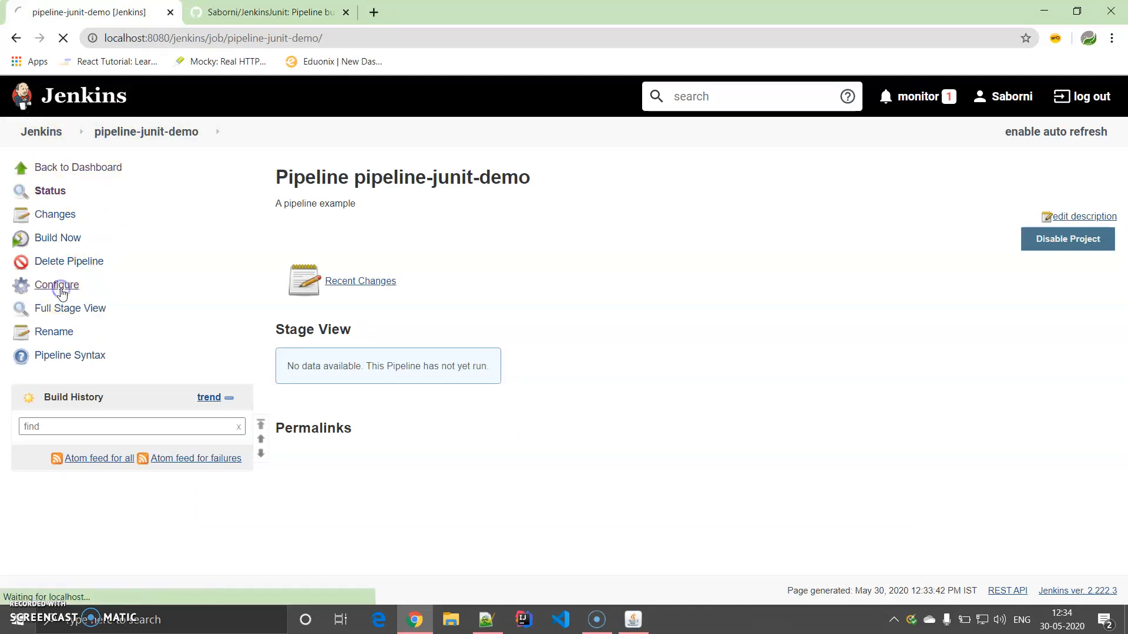
left_click(56, 284)
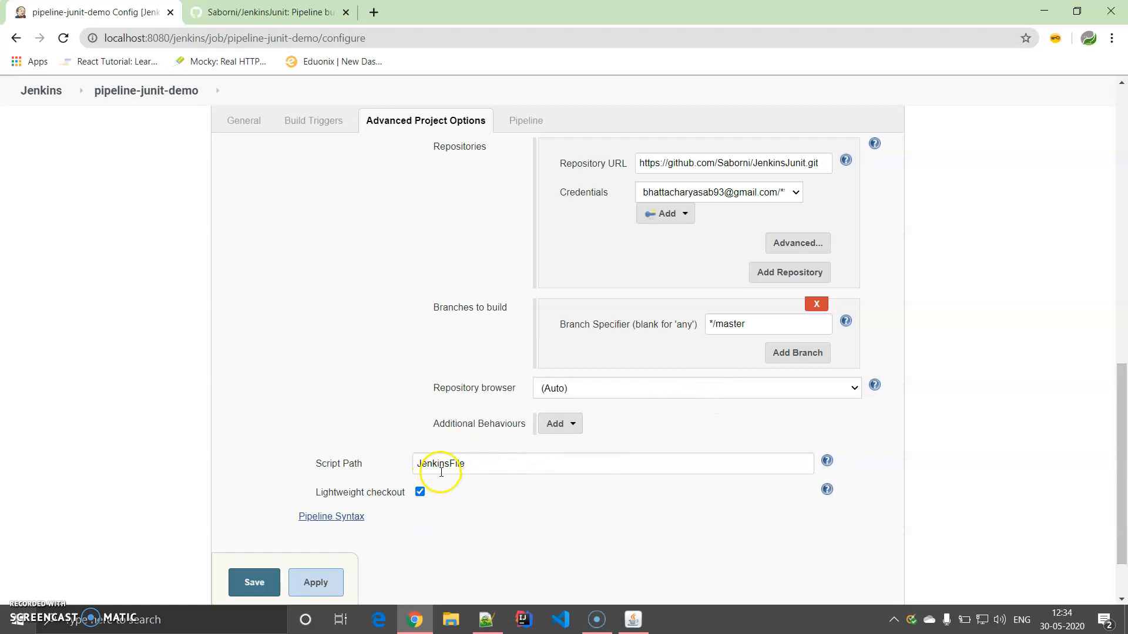
left_click(315, 583)
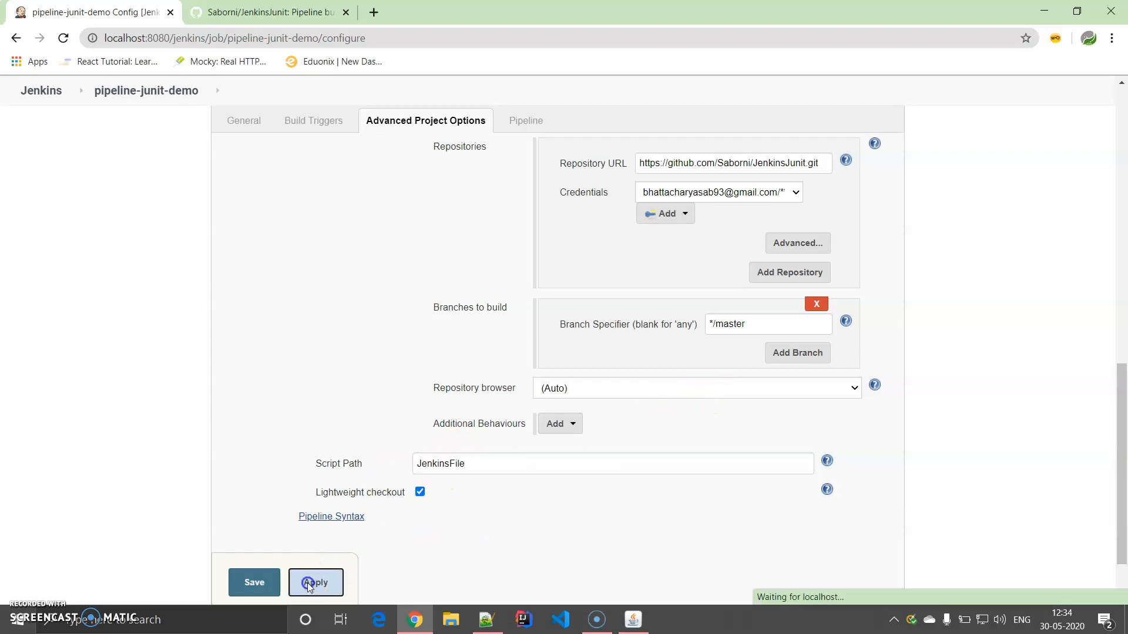
left_click(315, 583)
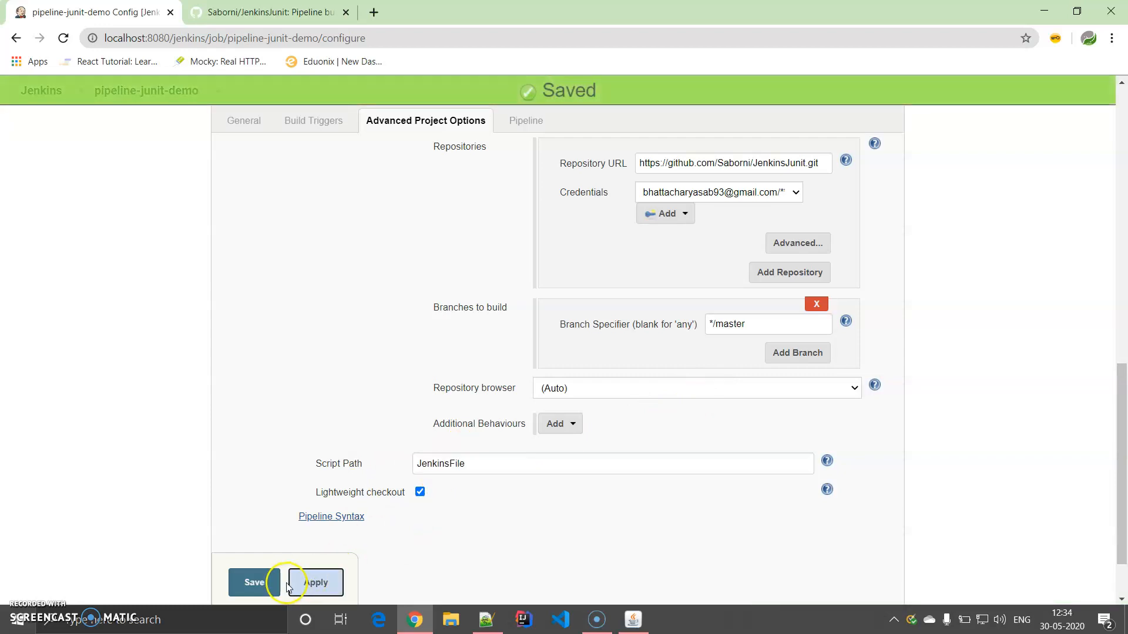
left_click(316, 582)
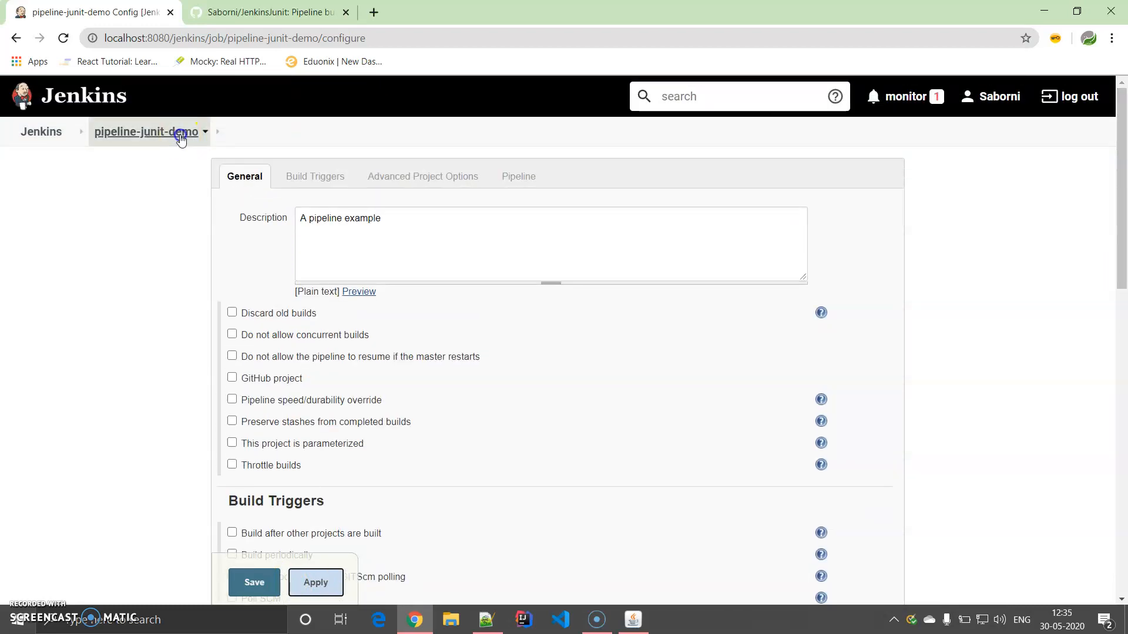
left_click(147, 132)
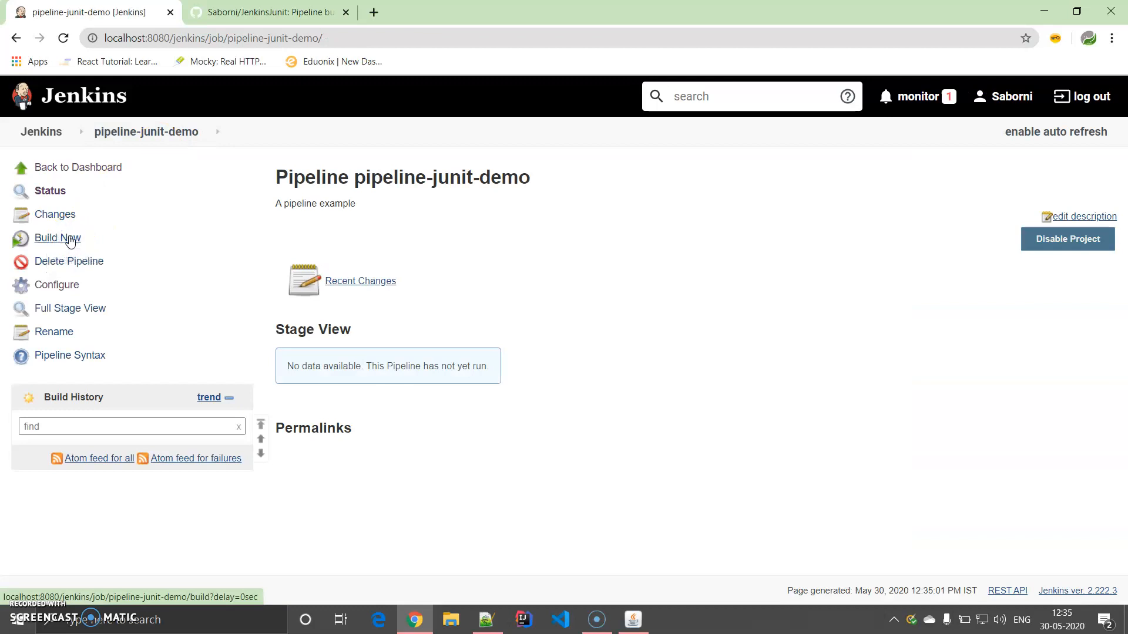
Start build #1 of pipeline-junit-demo and open its Console Output.
left_click(58, 238)
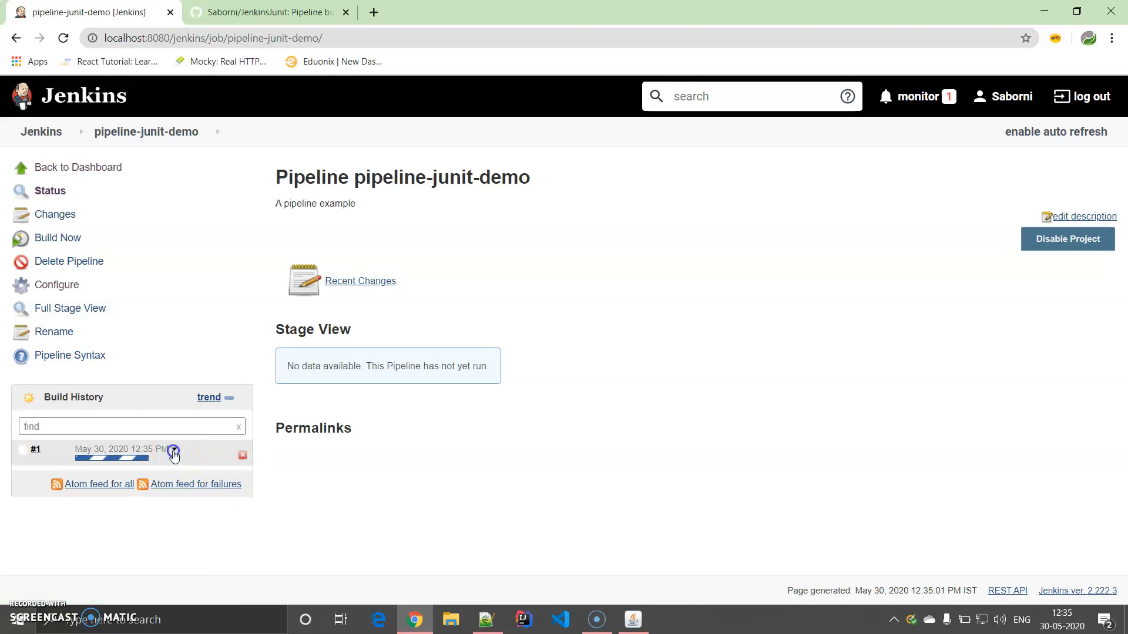
left_click(174, 454)
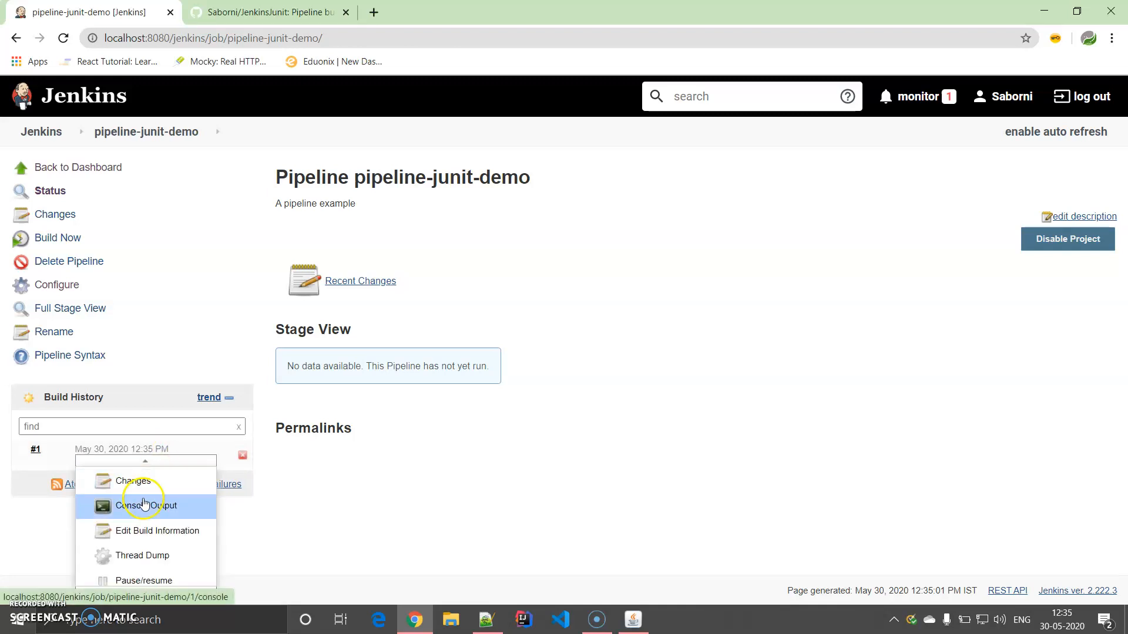
left_click(146, 505)
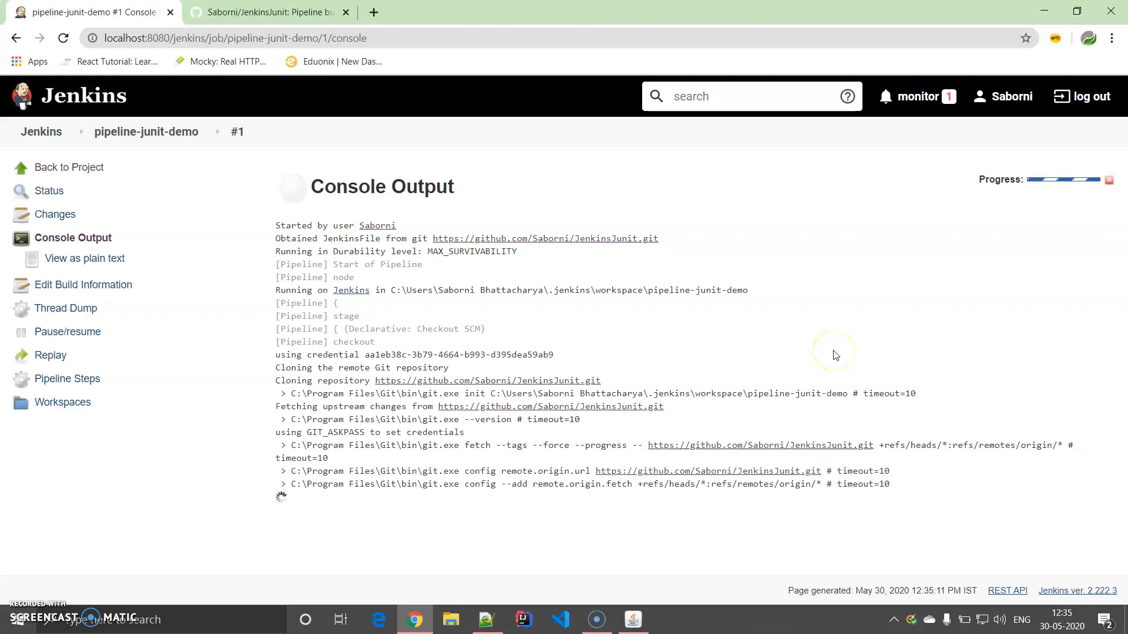
Follow the console log through checkout, mvn clean install with 5 tests run, and mvn test.
scroll("down", 3)
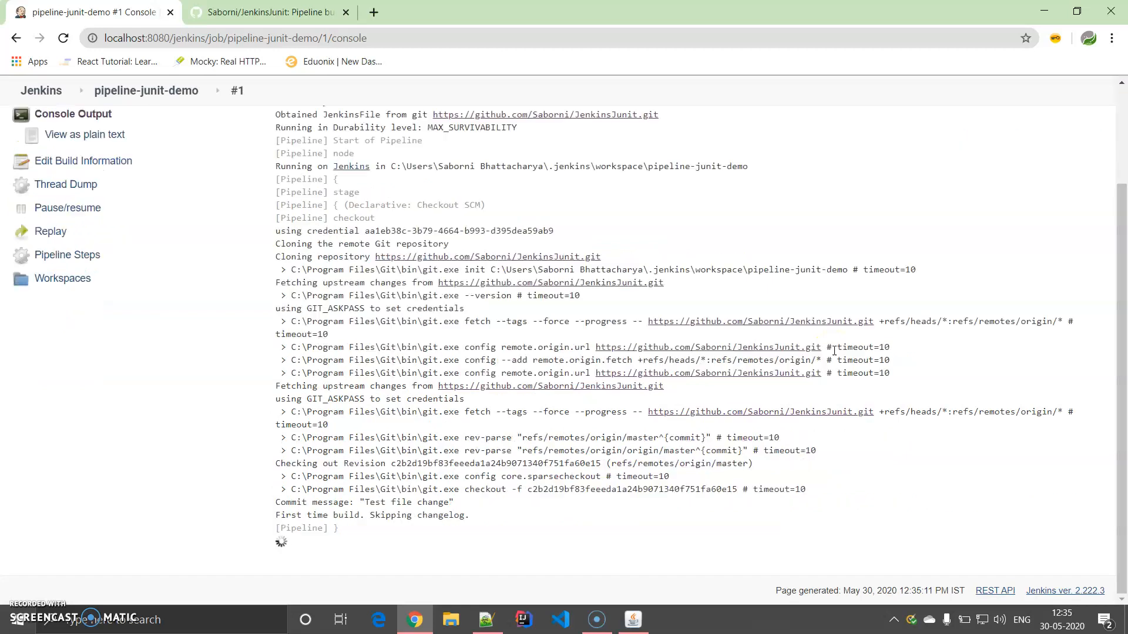
scroll("down", 3)
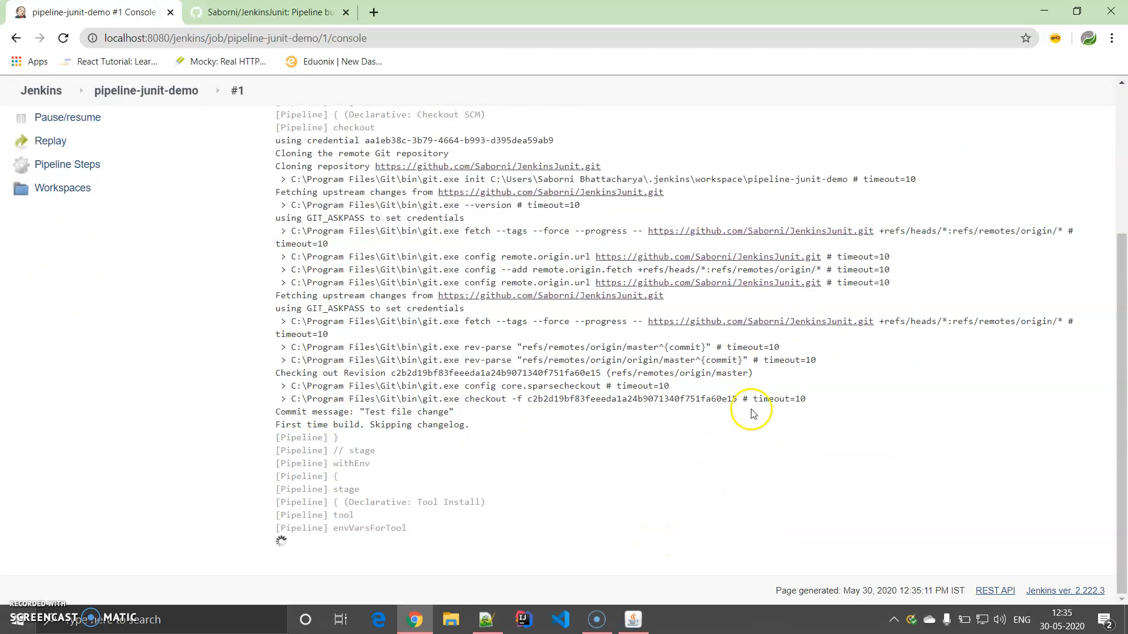
scroll("down", 3)
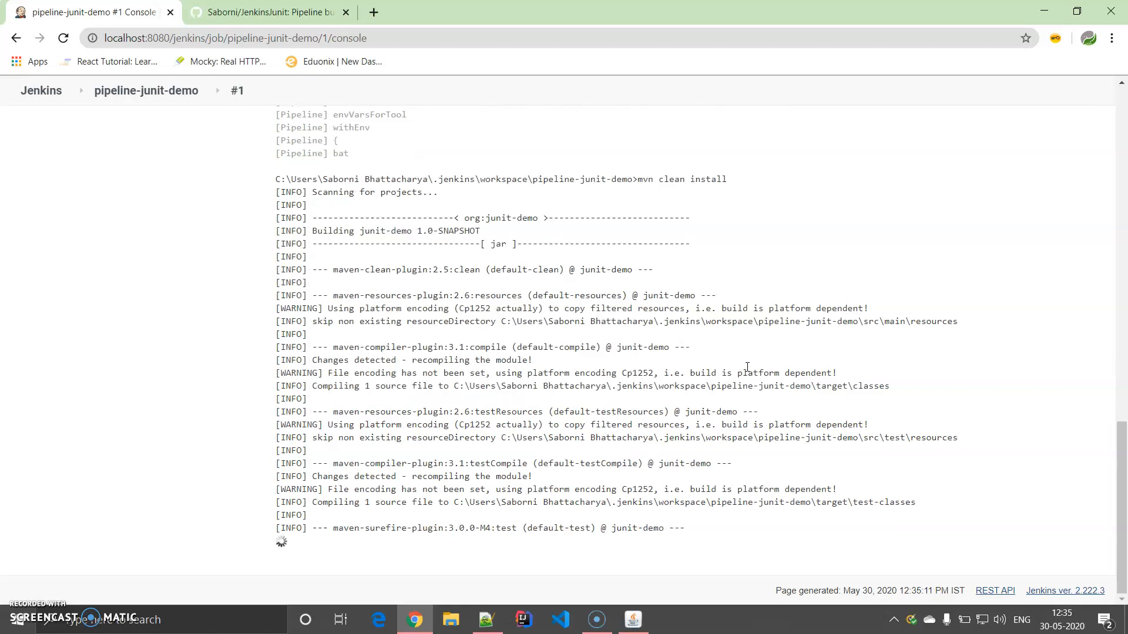
scroll("down", 3)
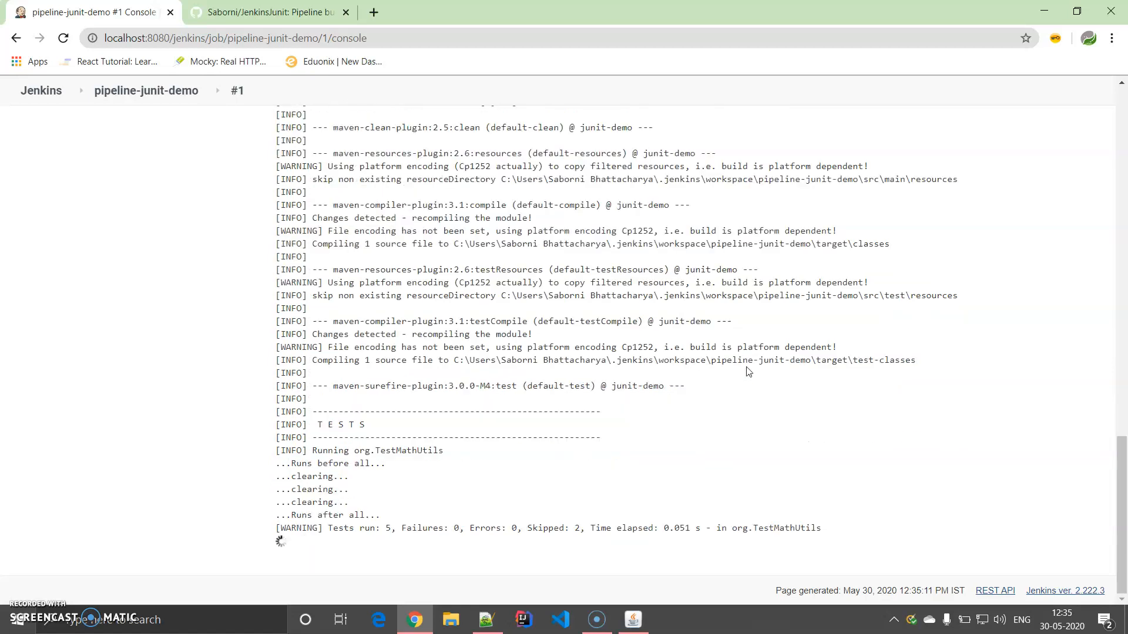
scroll("down", 3)
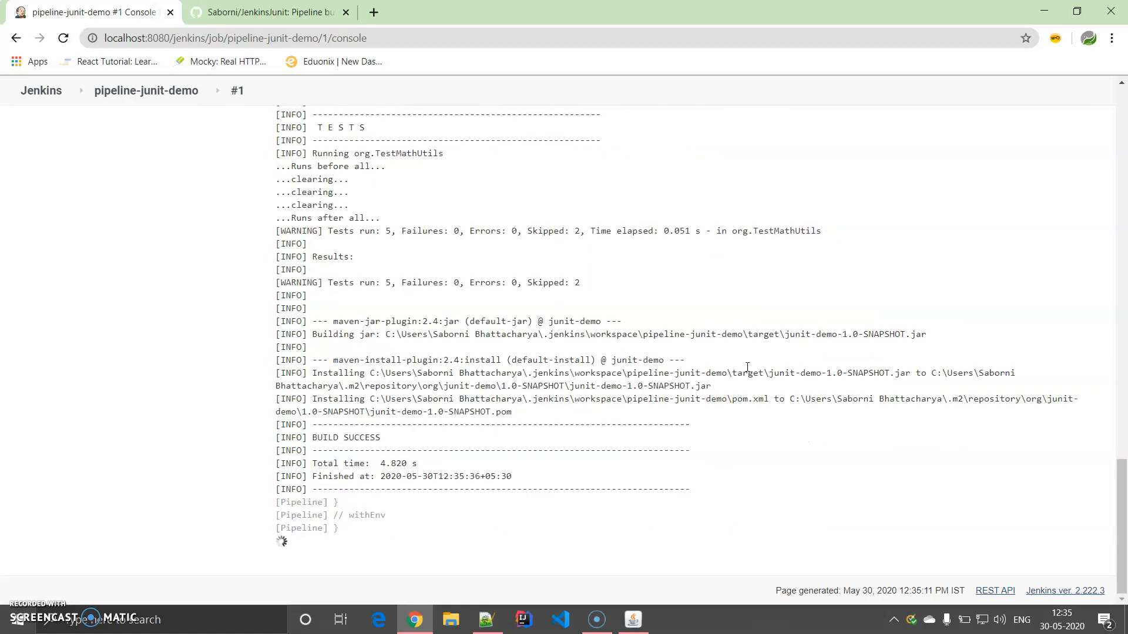
scroll("down", 3)
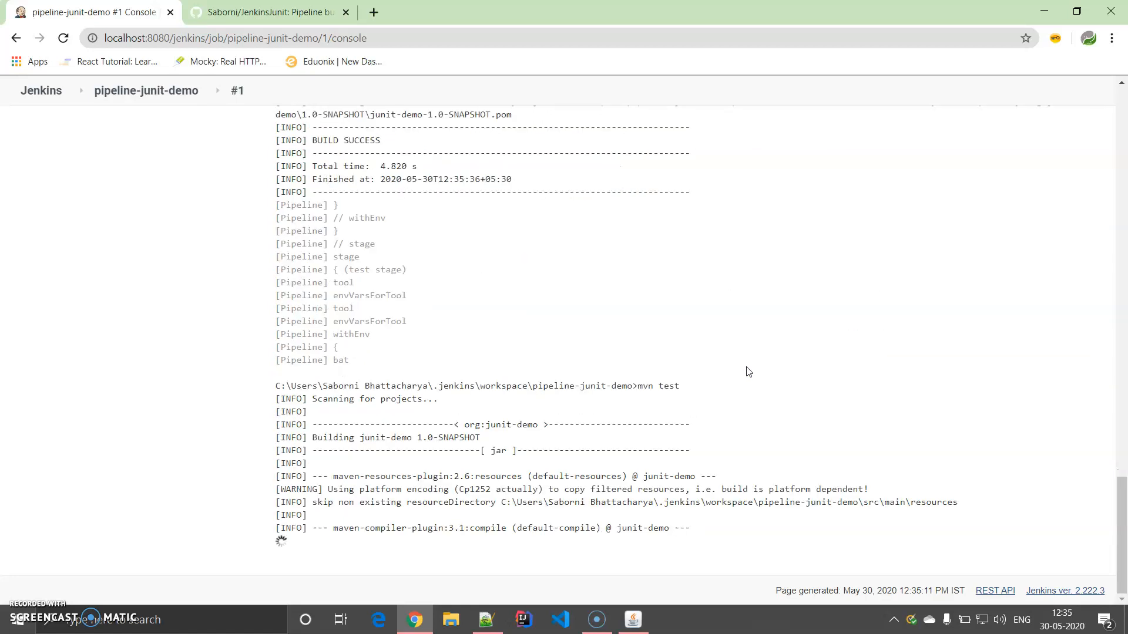
scroll("down", 3)
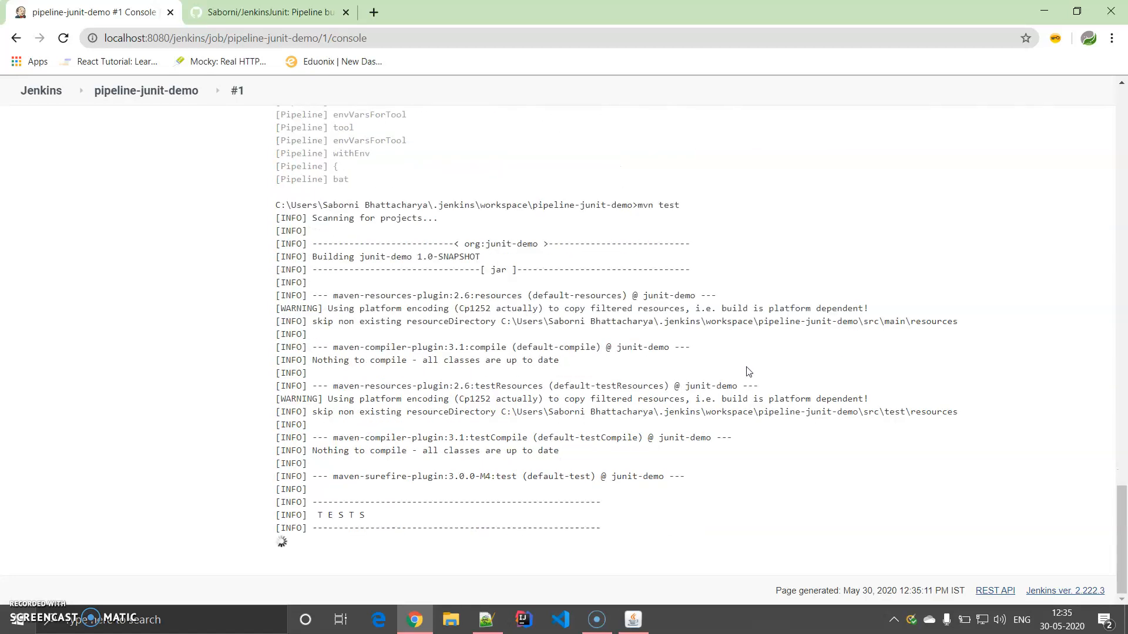
scroll("down", 3)
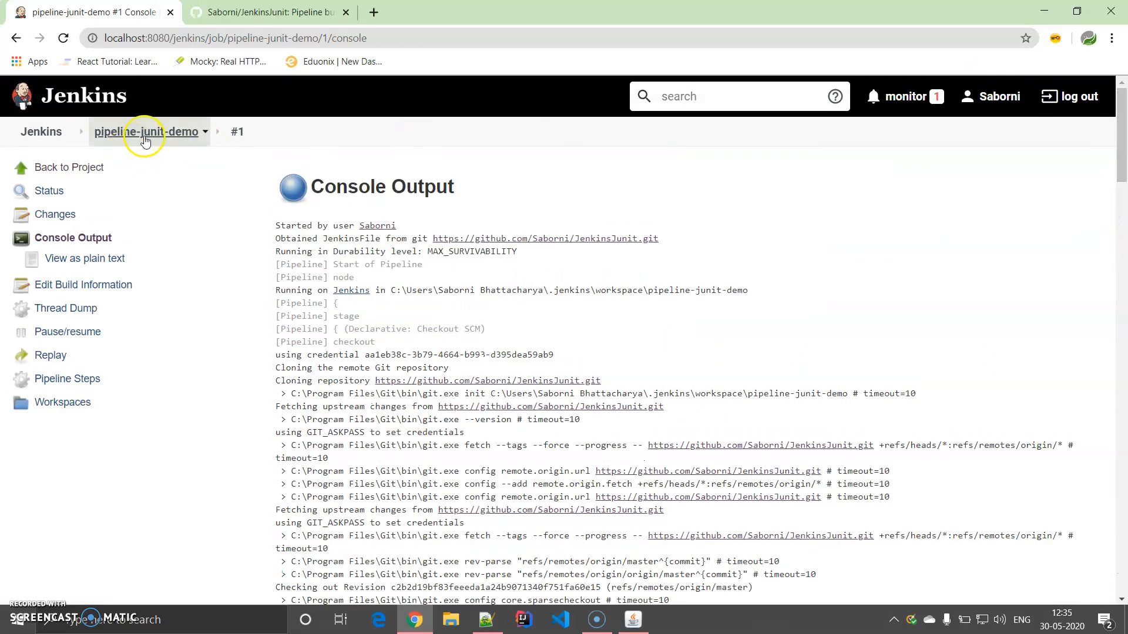
On the project page's Stage View, inspect and close the logs of the test and clean-install stages.
left_click(140, 131)
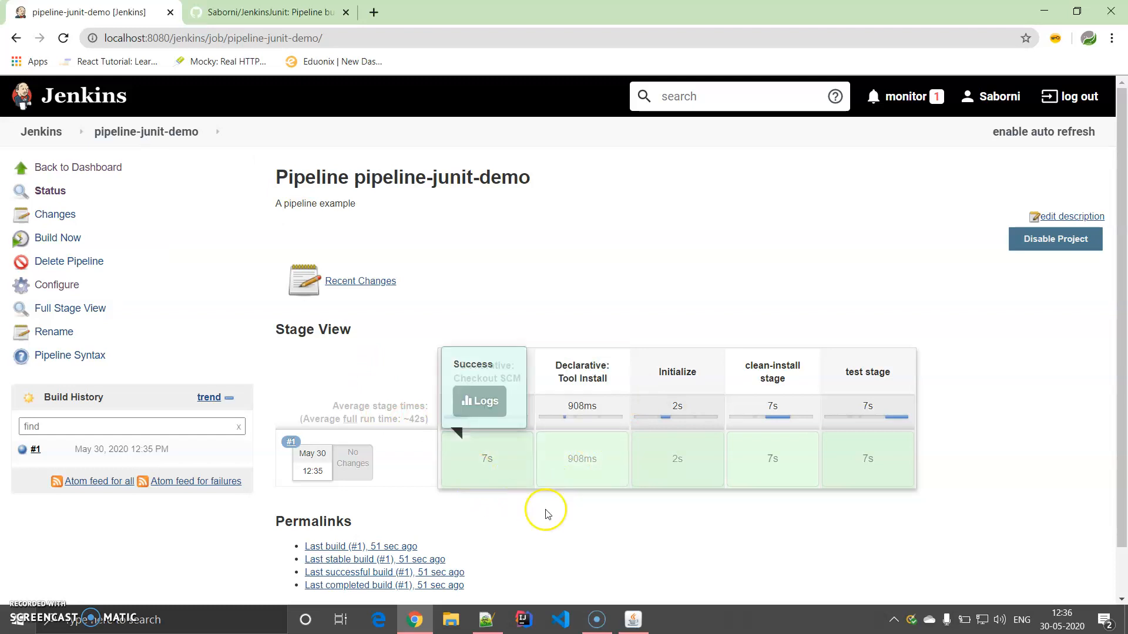
mouse_move(776, 463)
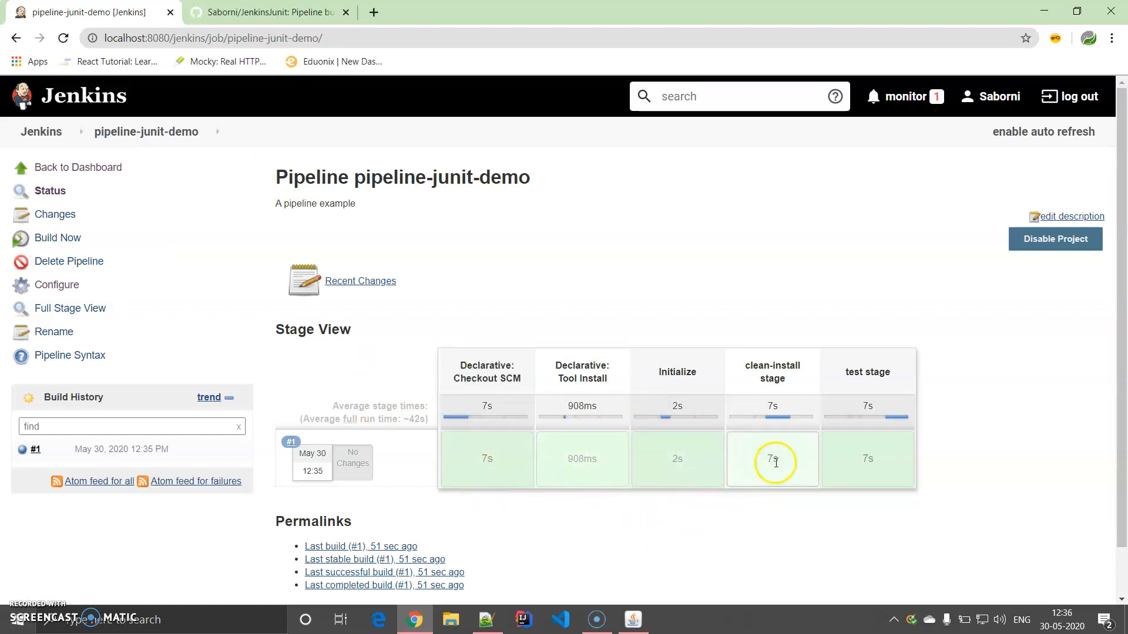
mouse_move(515, 511)
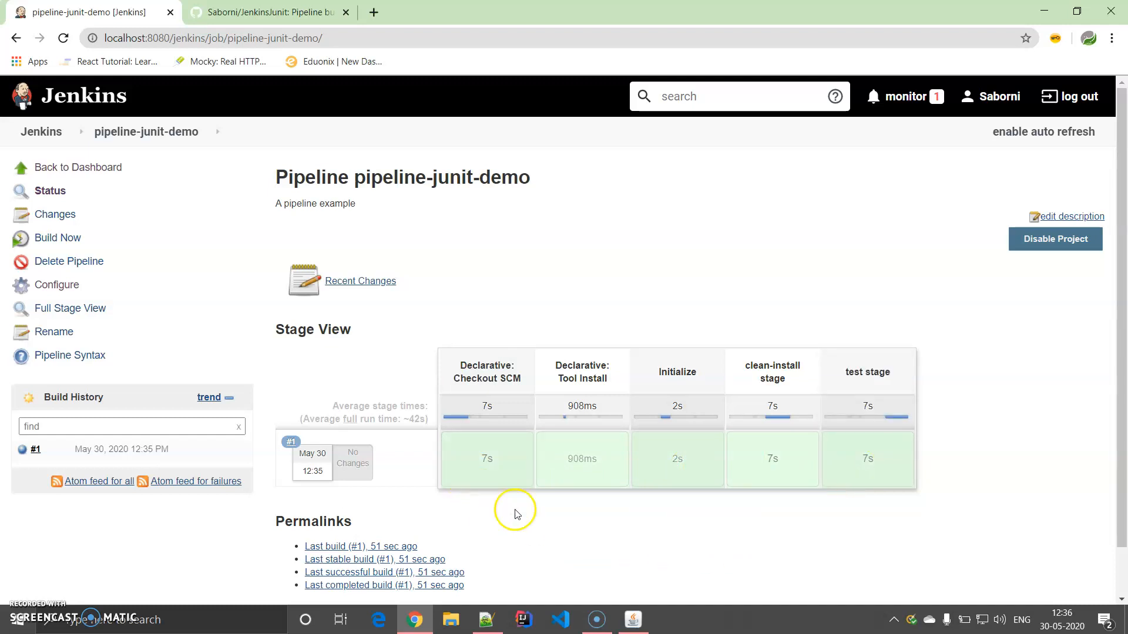
mouse_move(563, 514)
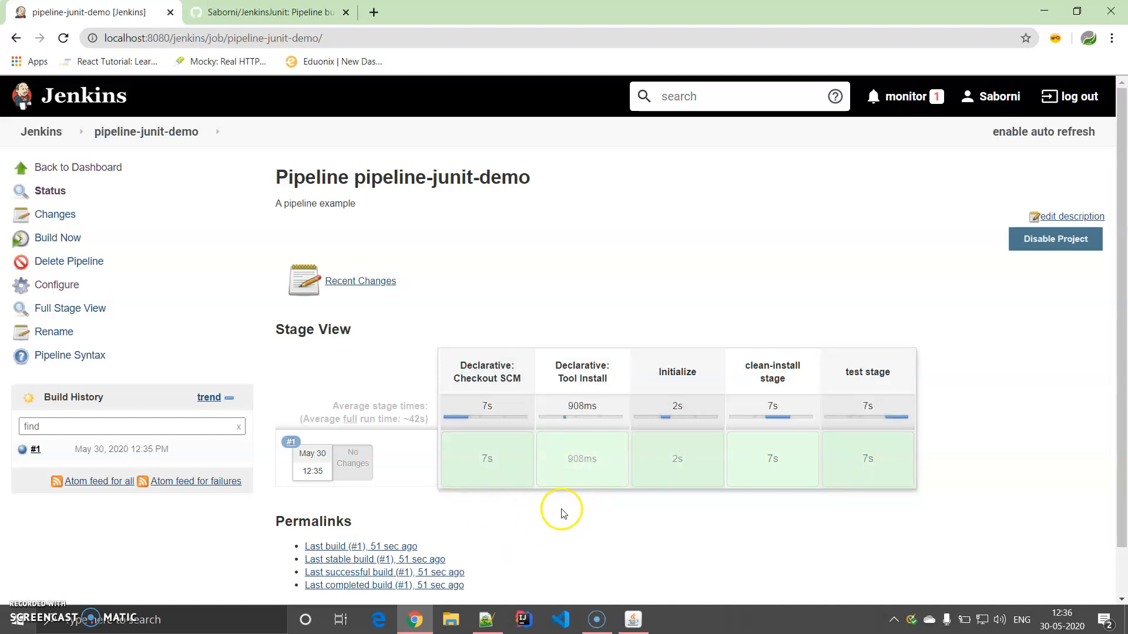
mouse_move(564, 514)
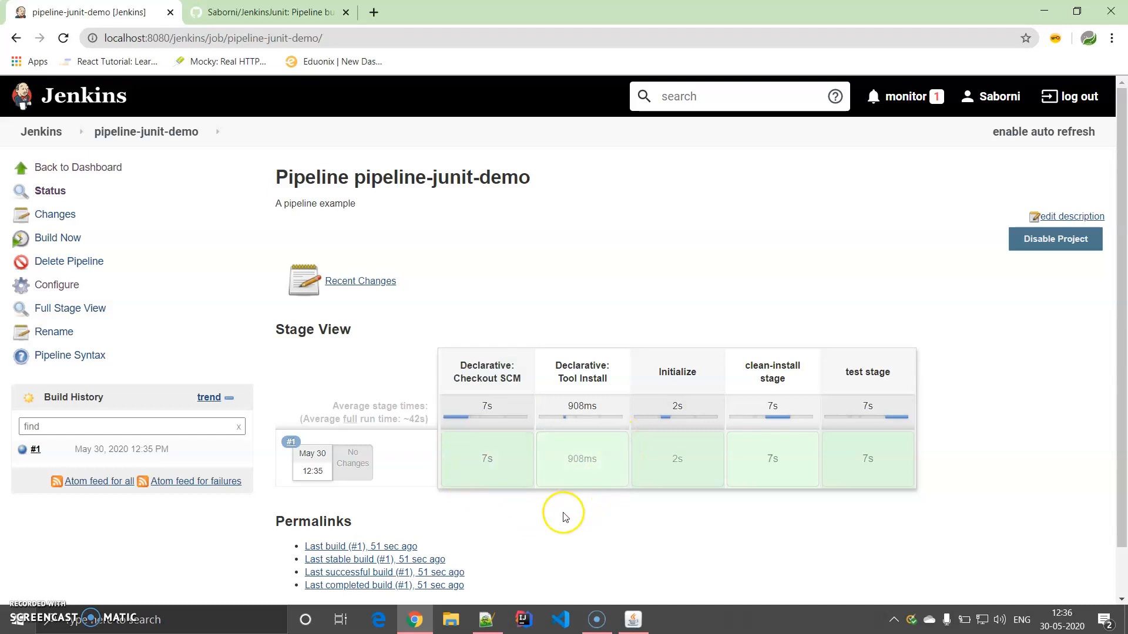
mouse_move(496, 496)
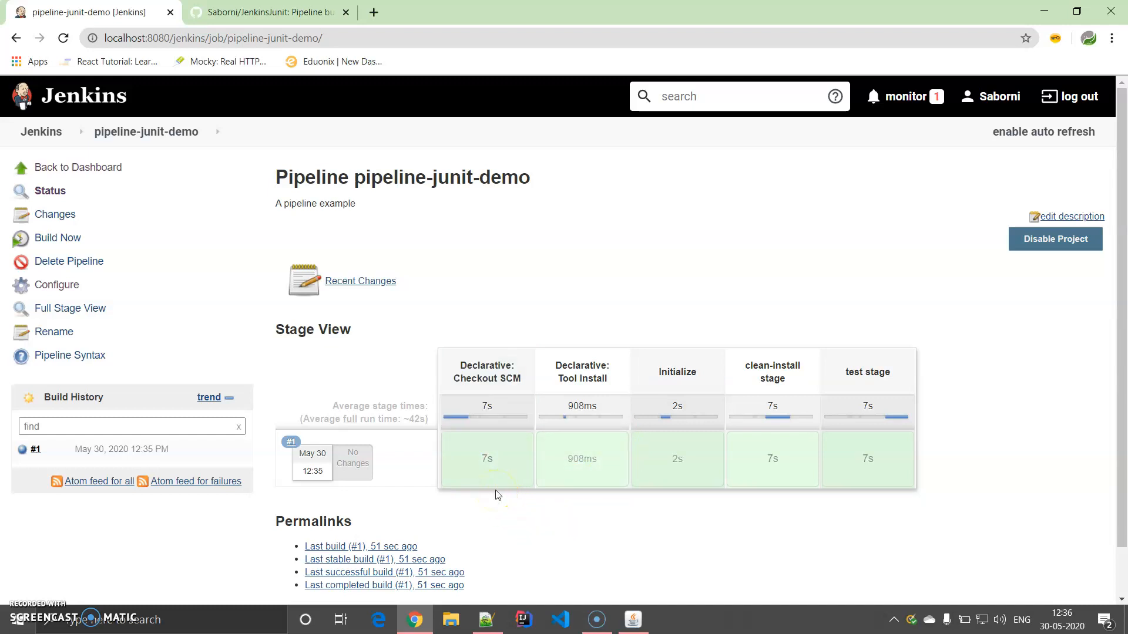
mouse_move(581, 460)
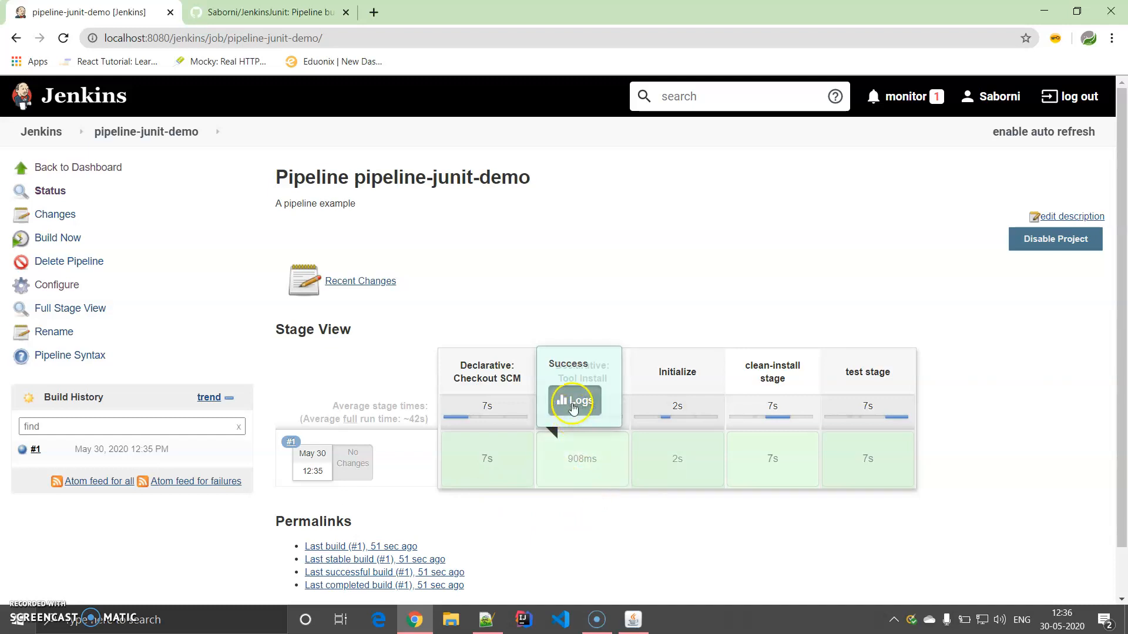
mouse_move(677, 459)
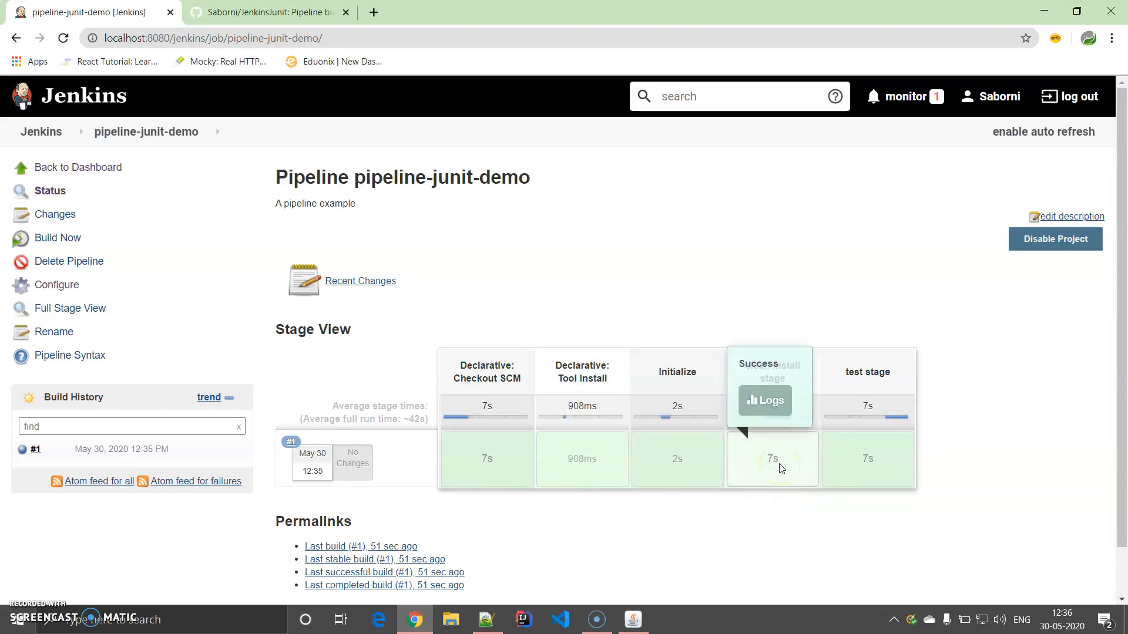
mouse_move(867, 460)
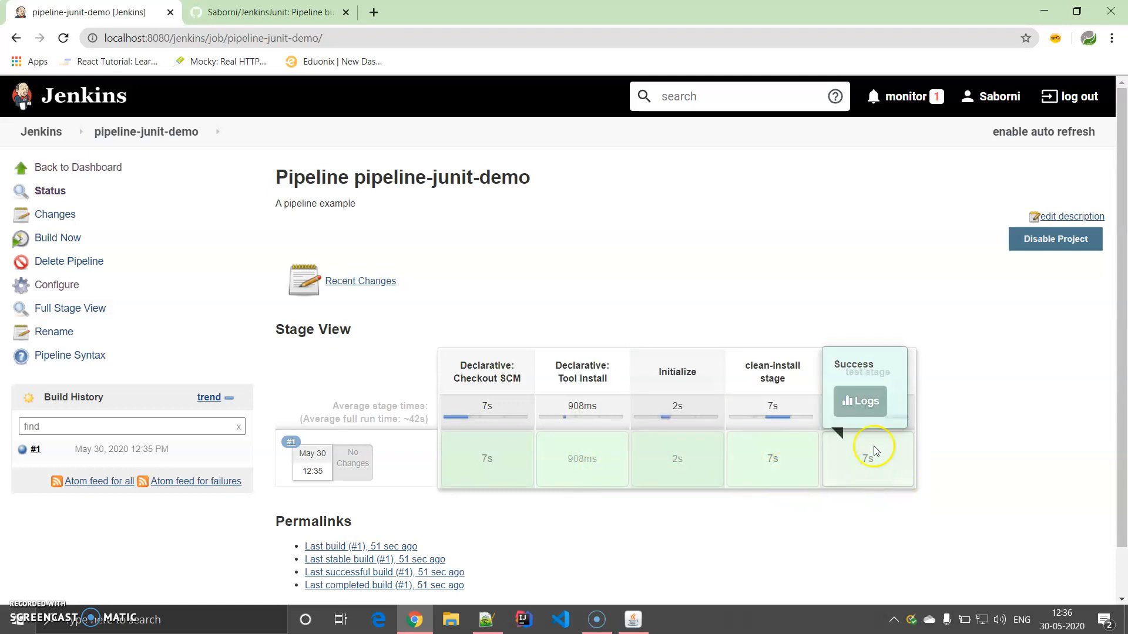
left_click(861, 402)
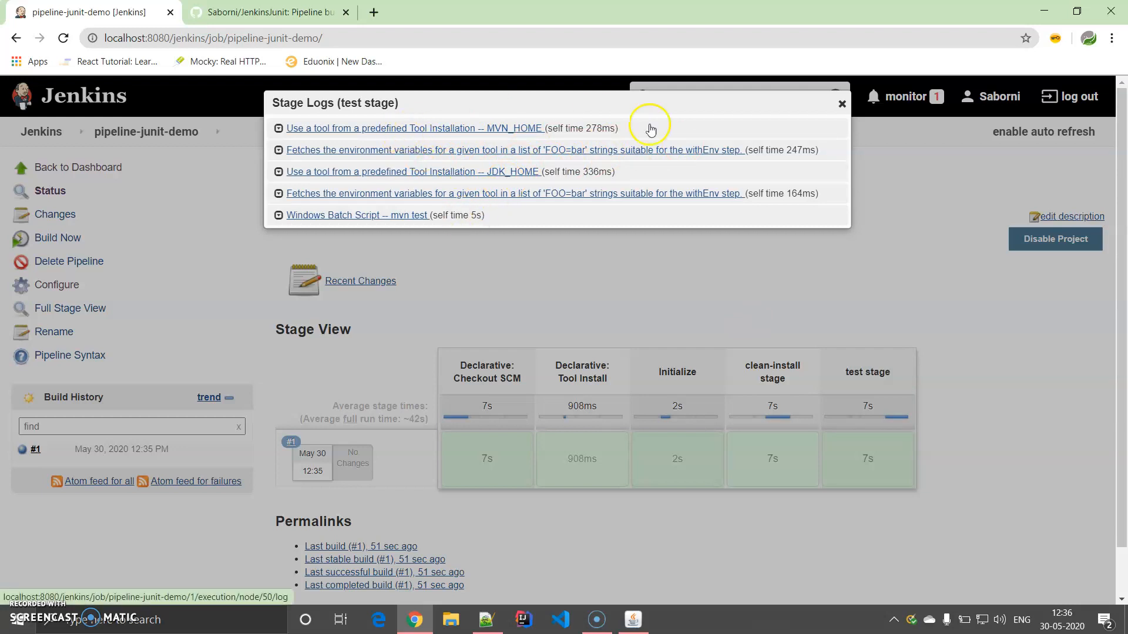
left_click(843, 104)
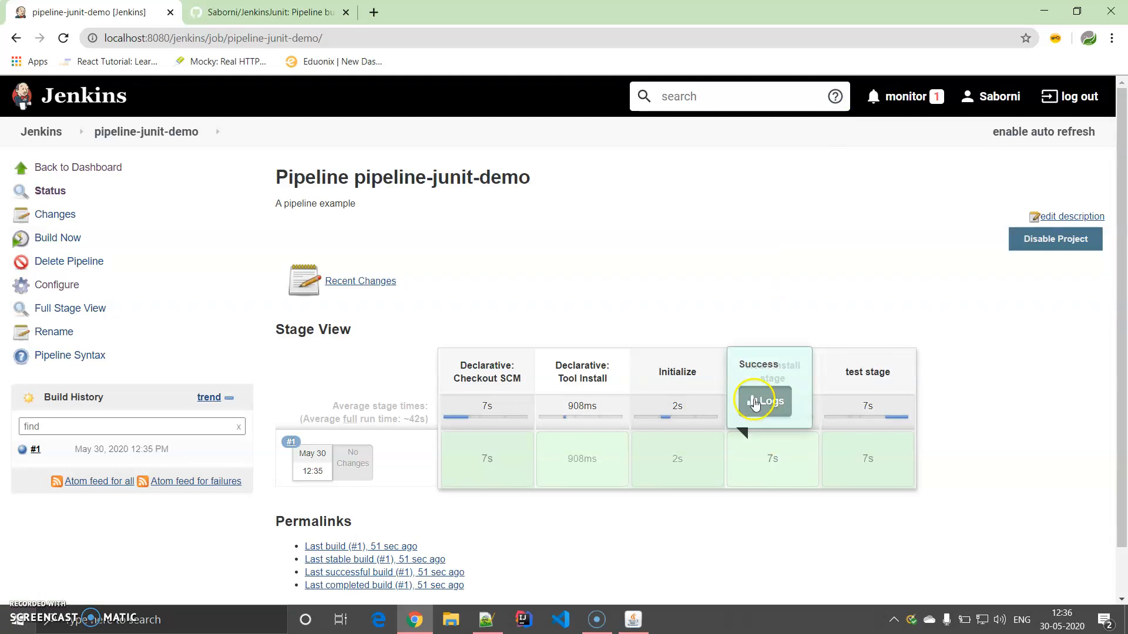
left_click(764, 400)
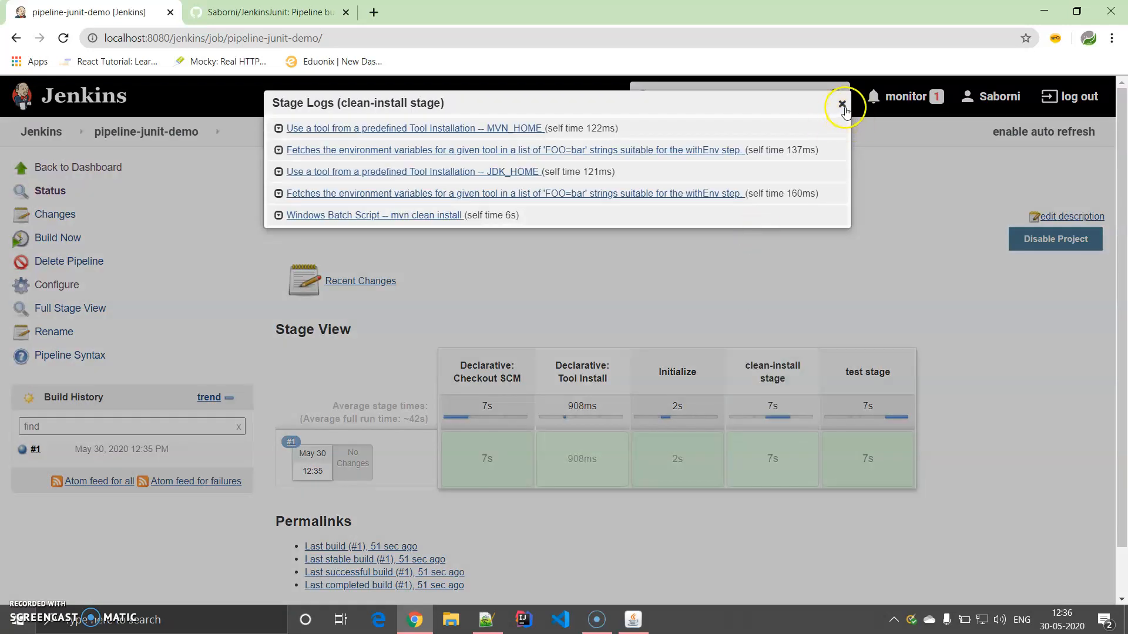
left_click(840, 105)
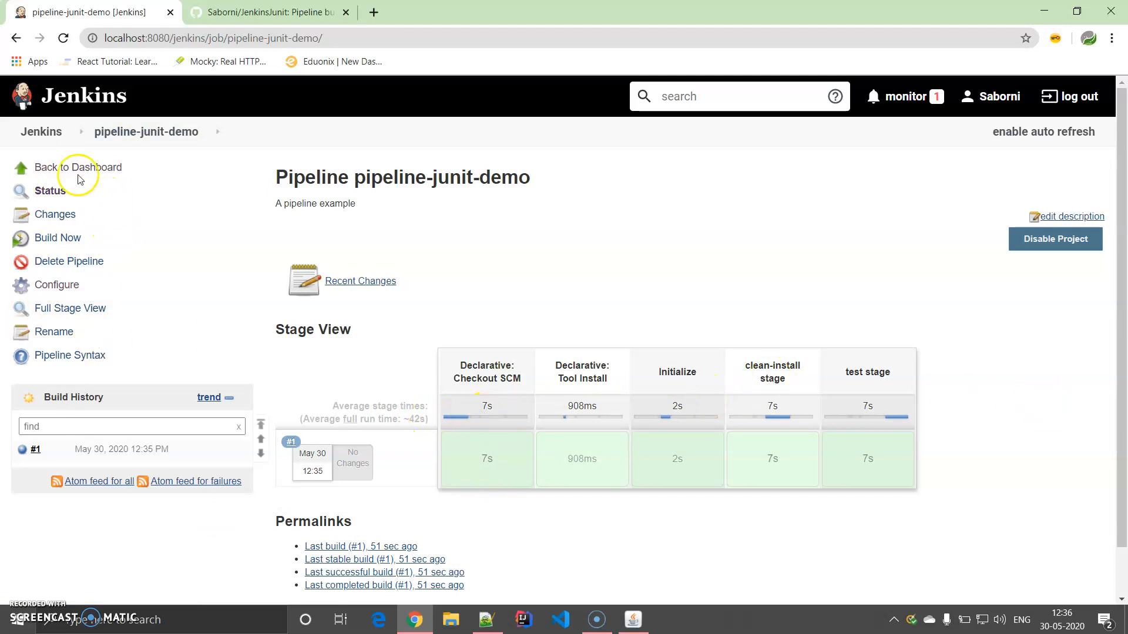
From the dashboard, start a second build of the pipeline-junit-demo job.
left_click(78, 167)
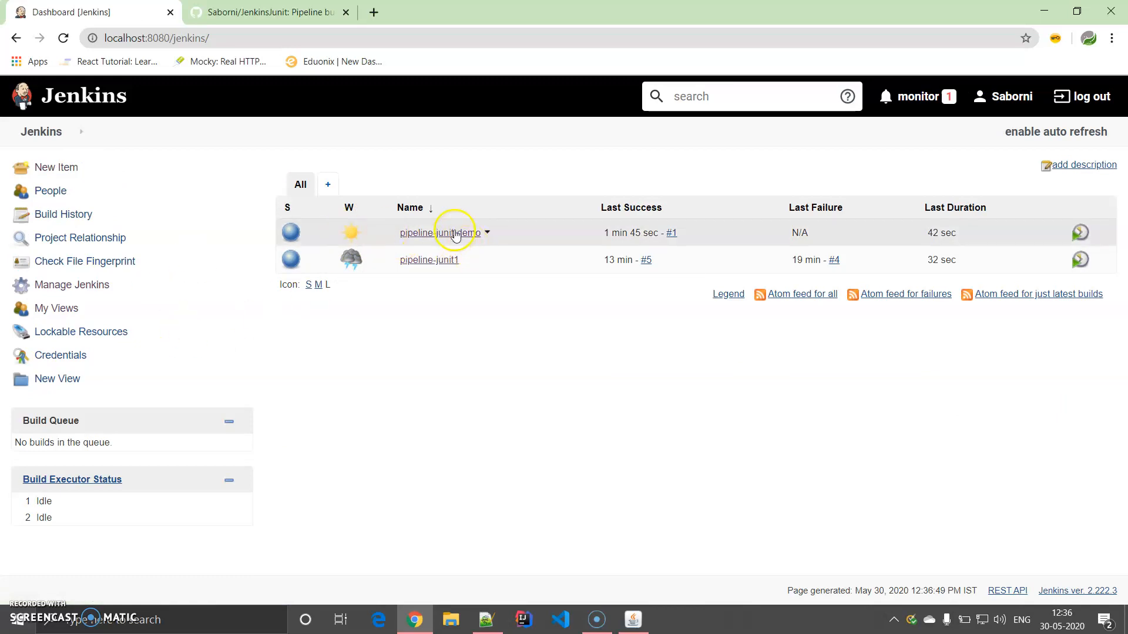
left_click(416, 233)
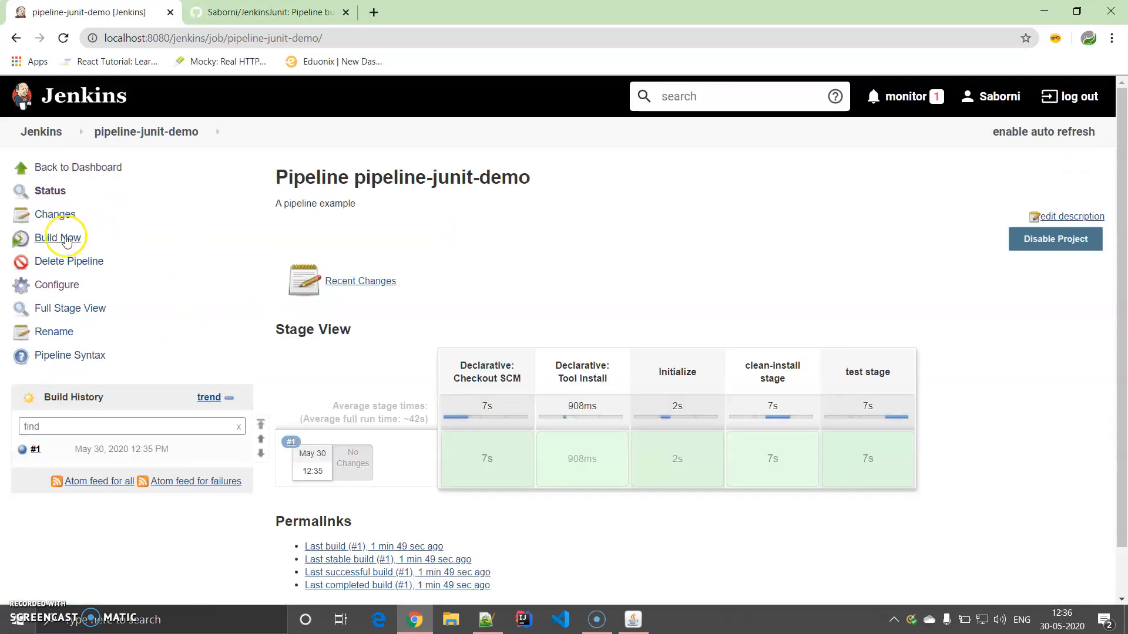
left_click(58, 238)
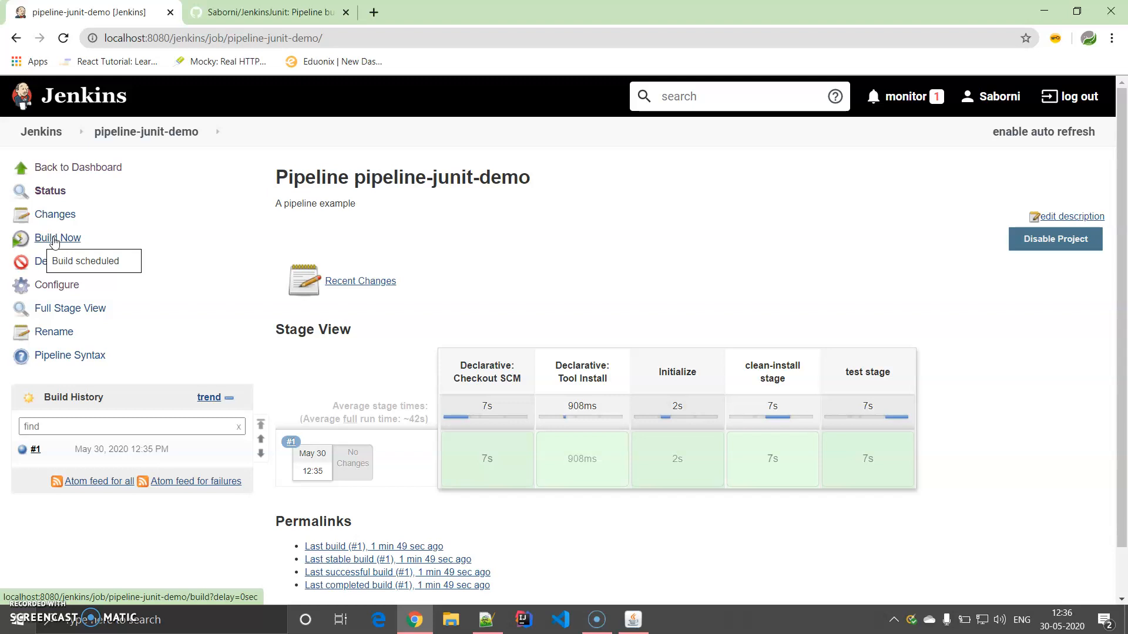
Follow build #2's console output down to BUILD SUCCESS and return to the project page.
left_click(58, 237)
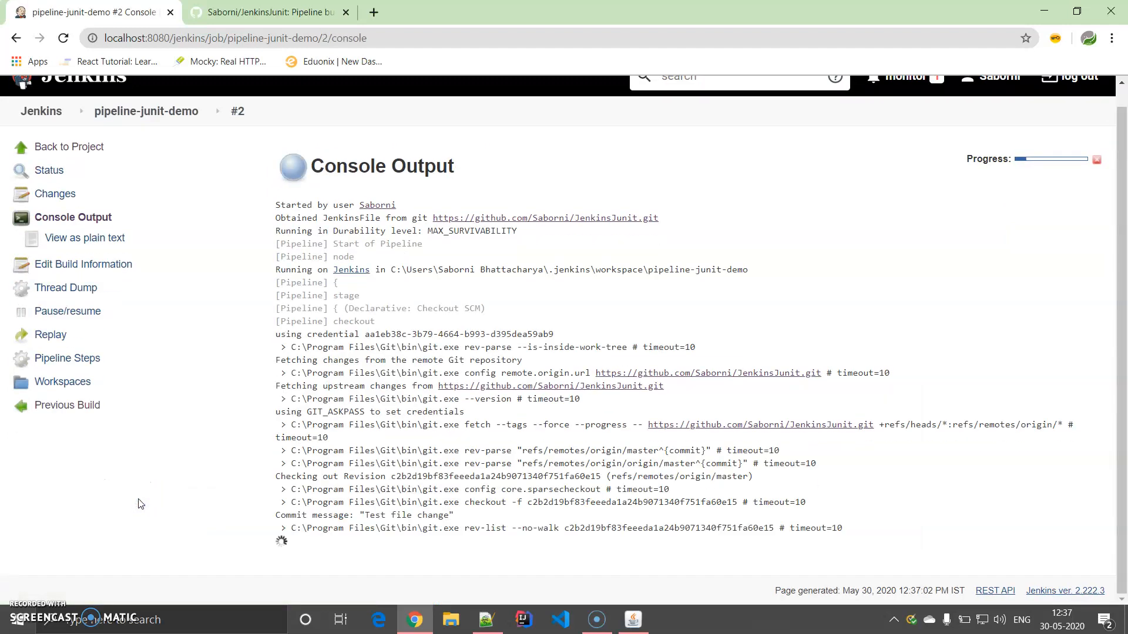
scroll("down", 3)
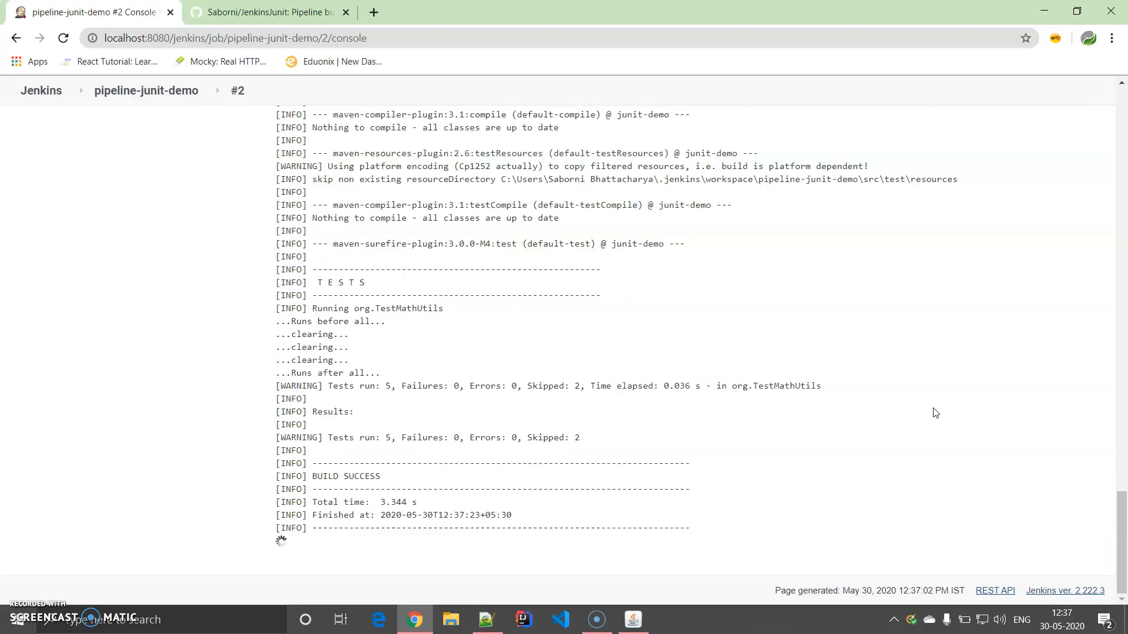
scroll("down", 3)
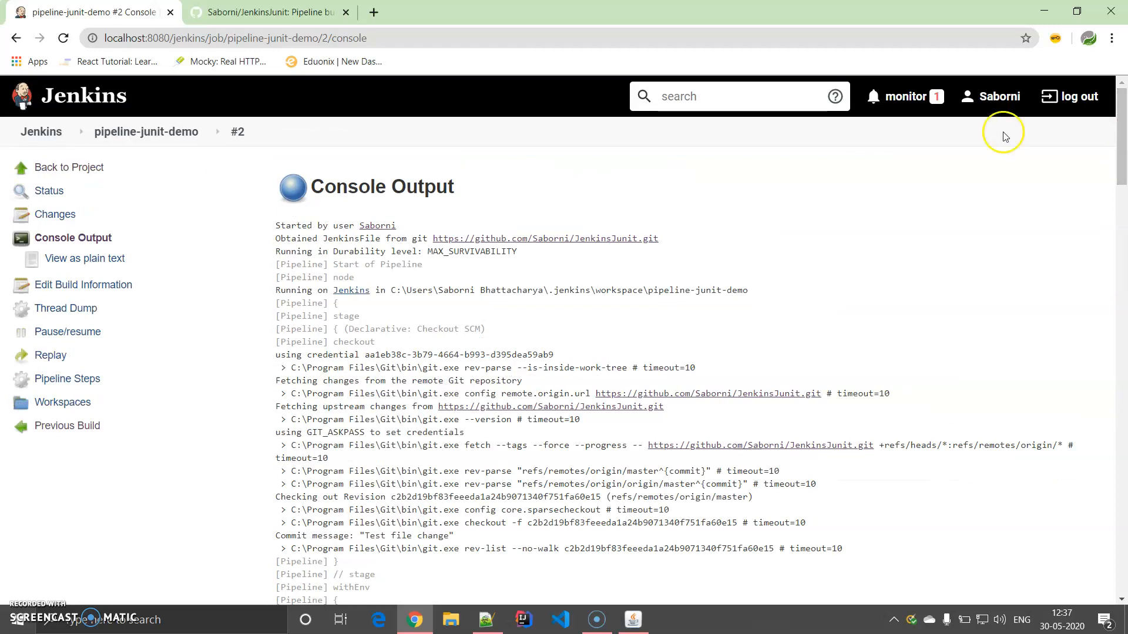
left_click(146, 131)
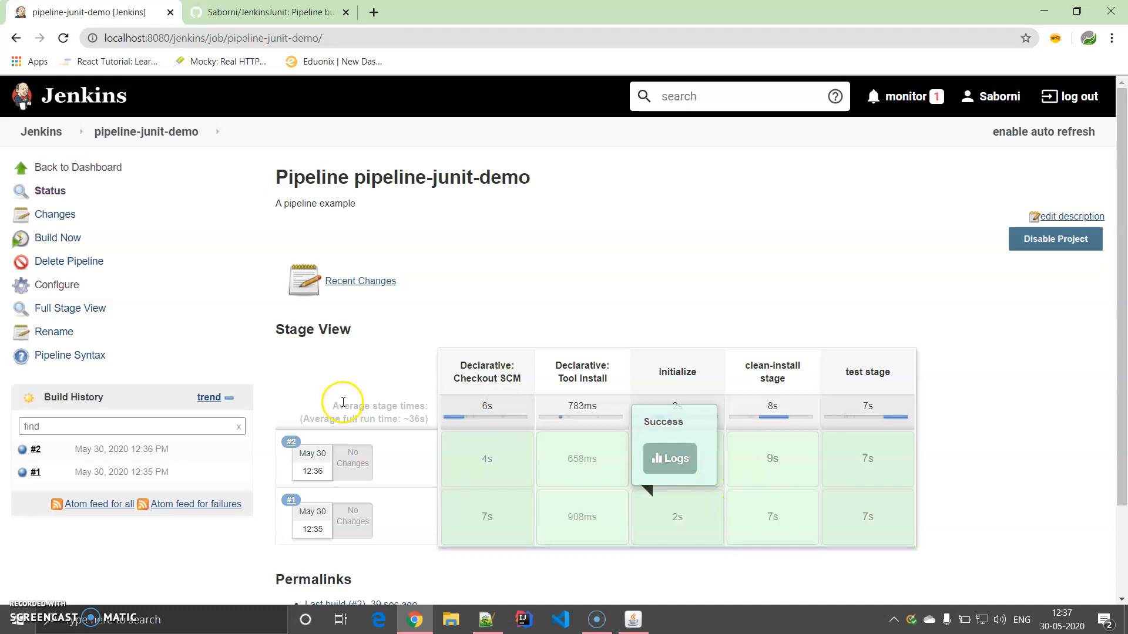
mouse_move(931, 408)
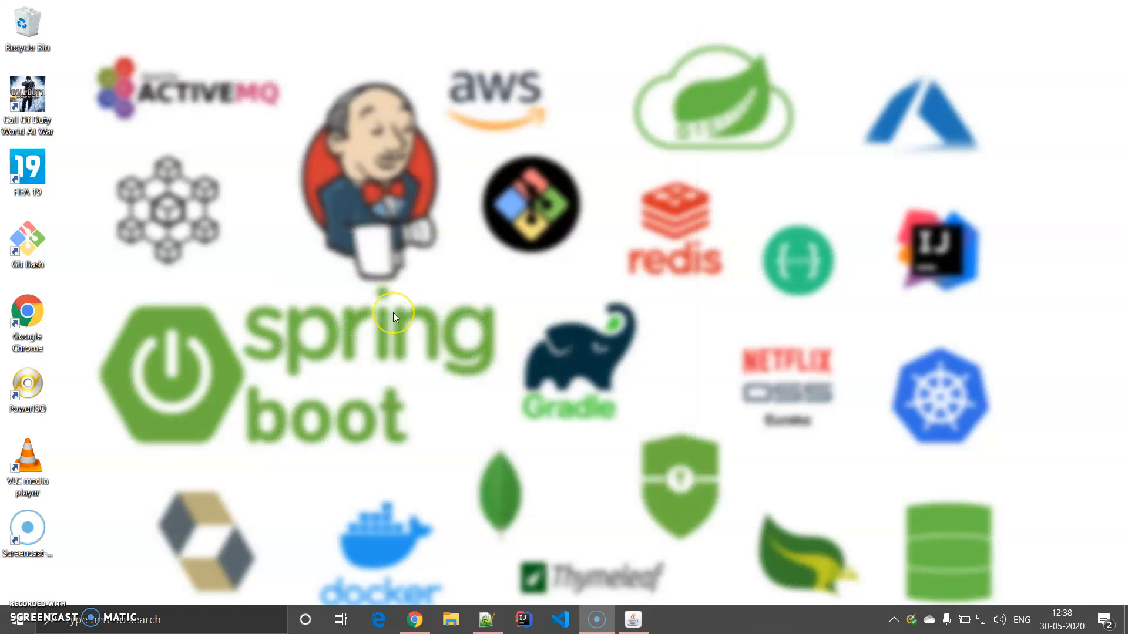
mouse_move(28, 596)
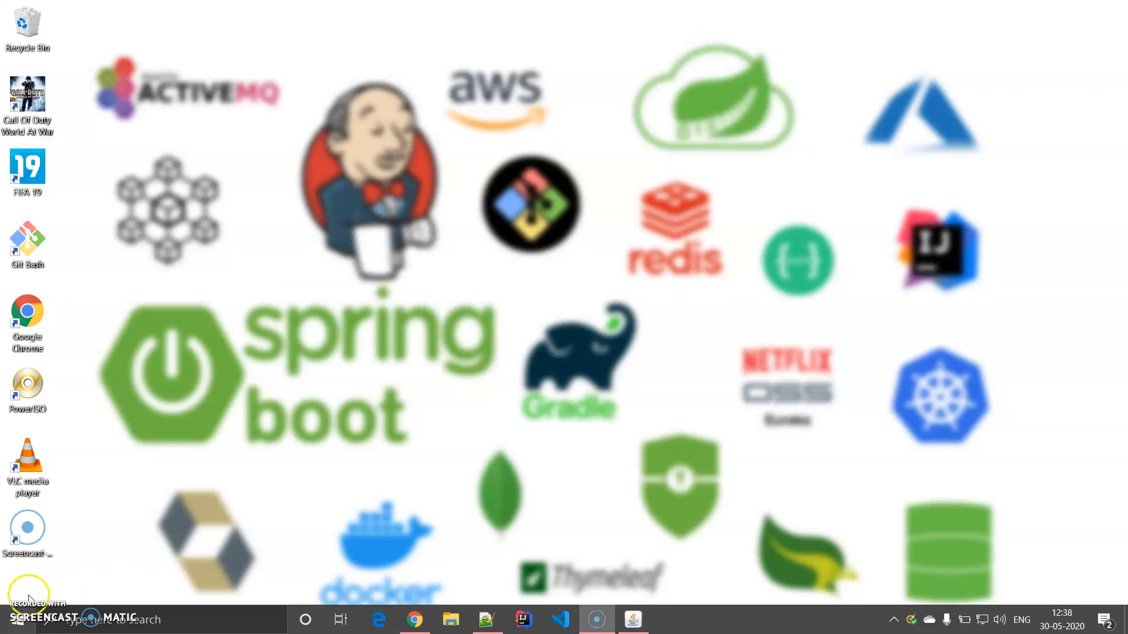